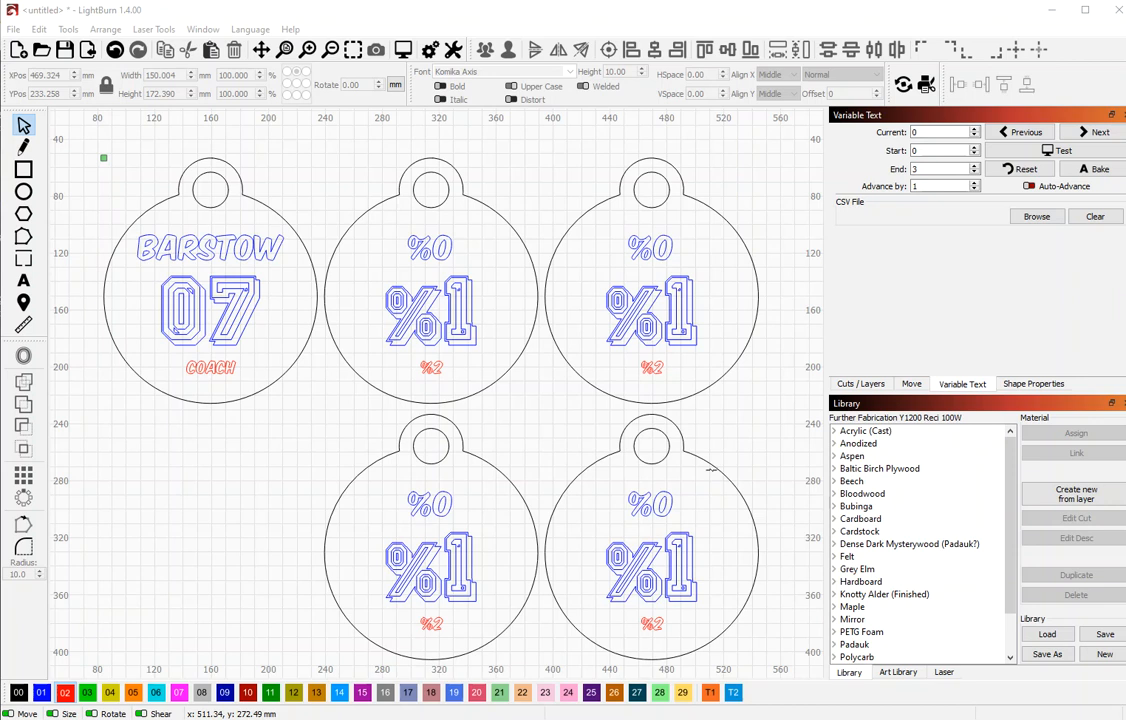
{"action": "mouse_move", "coordinate": [692, 476]}
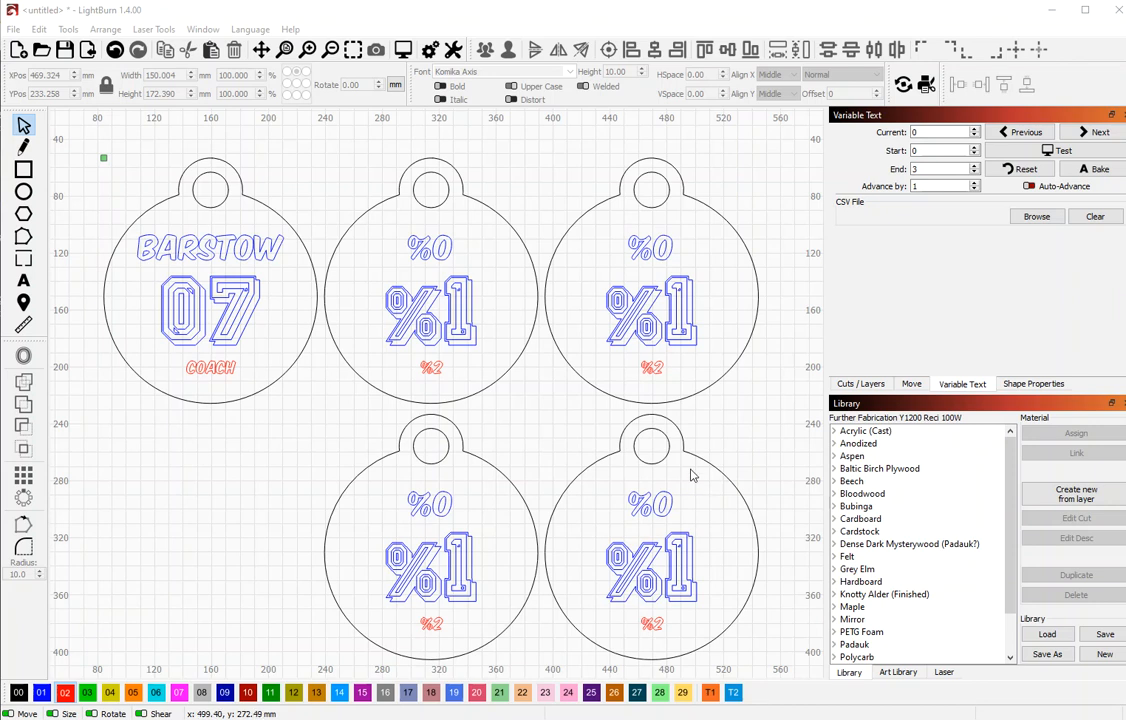
{"action": "mouse_move", "coordinate": [388, 422]}
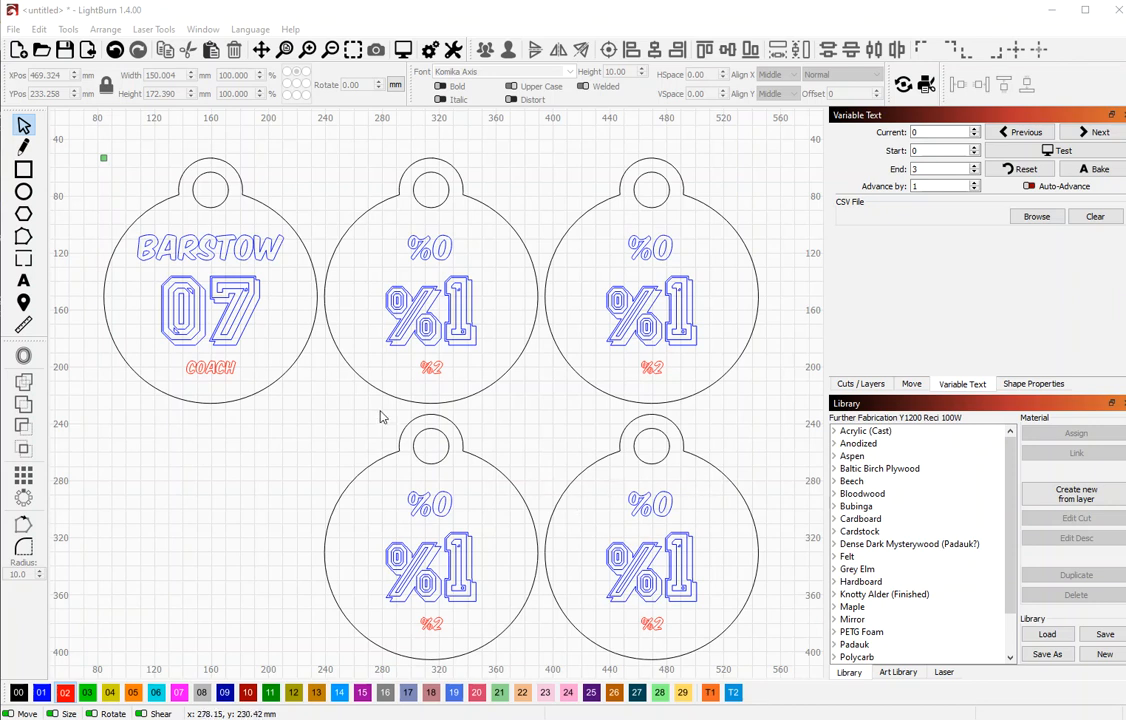
{"action": "mouse_move", "coordinate": [364, 418]}
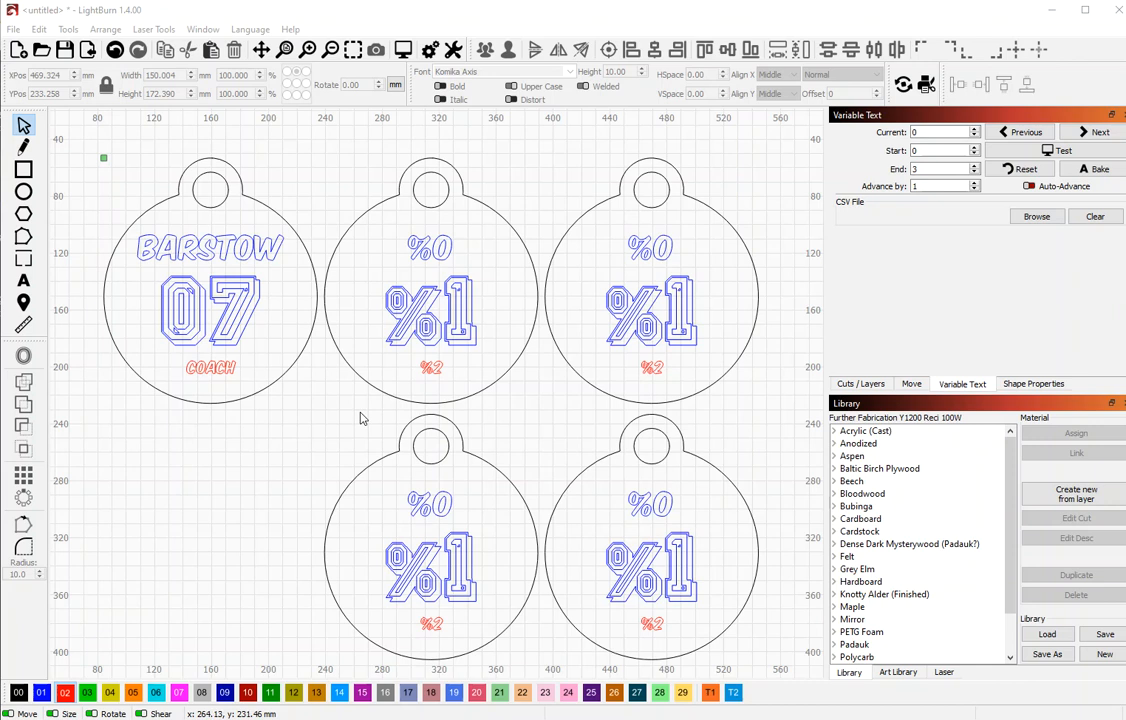
{"action": "mouse_move", "coordinate": [148, 372]}
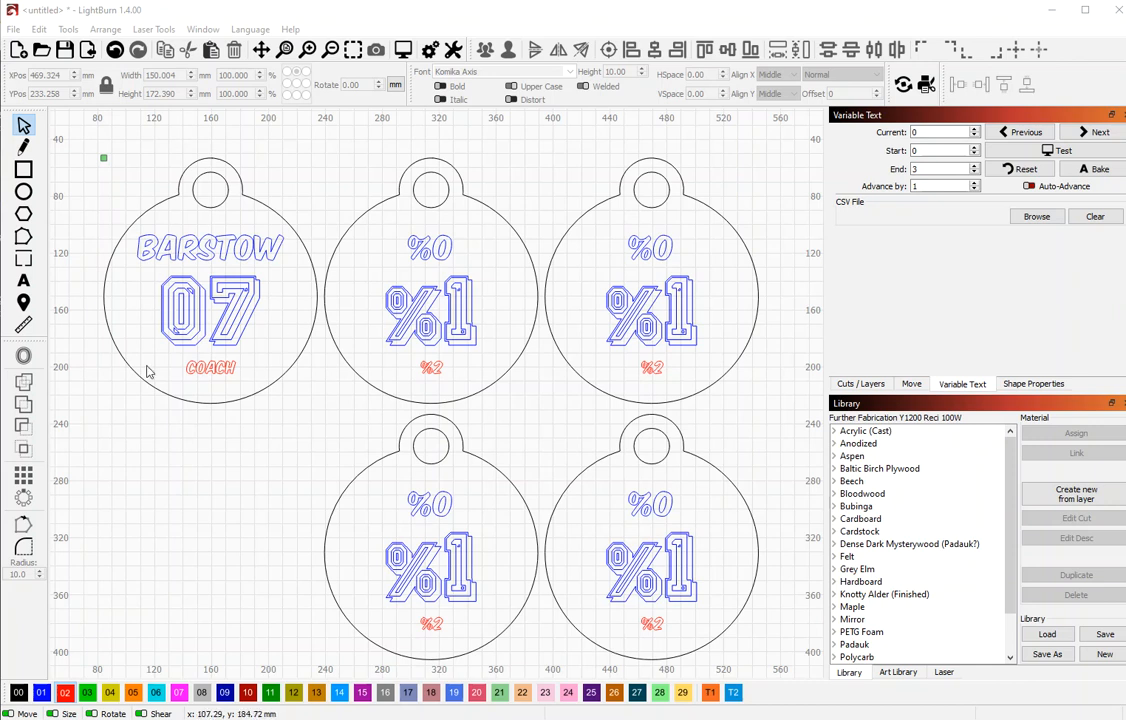
{"action": "mouse_move", "coordinate": [338, 316]}
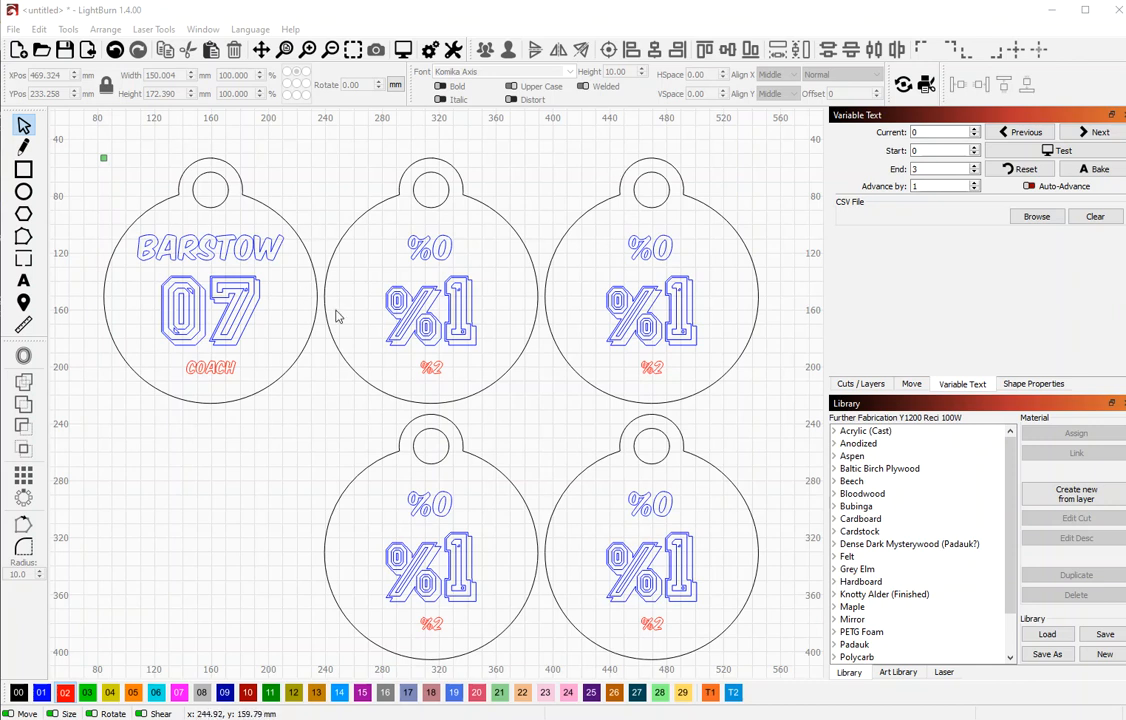
{"action": "mouse_move", "coordinate": [392, 348]}
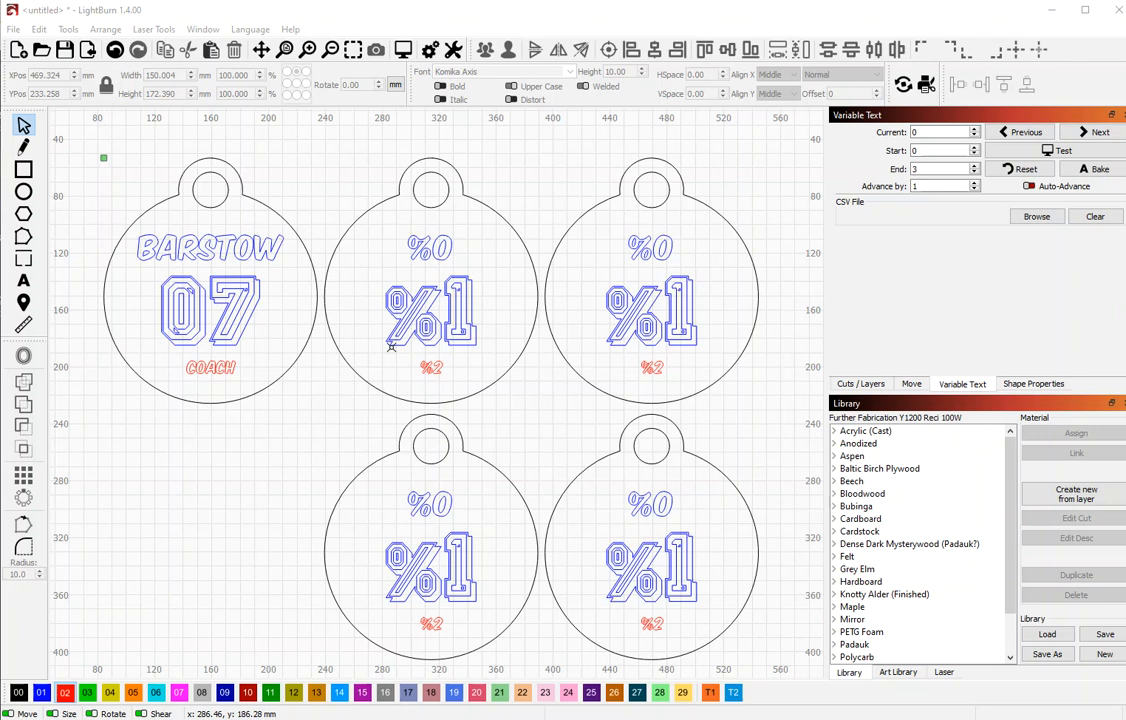
{"action": "mouse_move", "coordinate": [384, 336]}
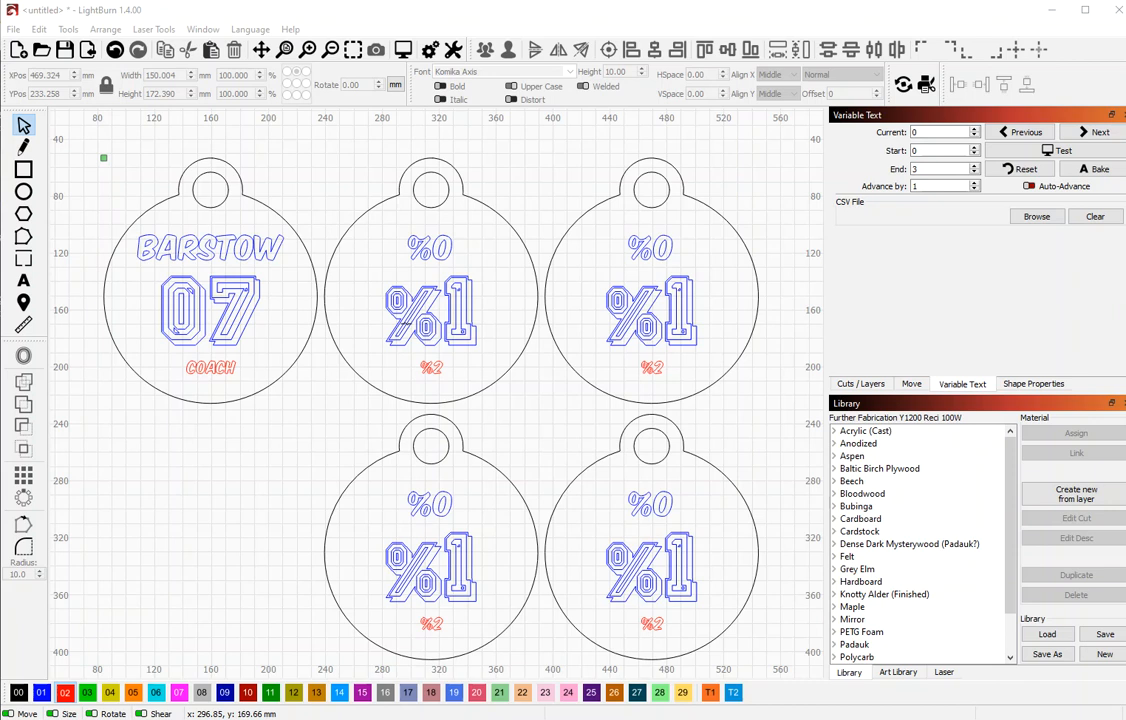
{"action": "mouse_move", "coordinate": [416, 324]}
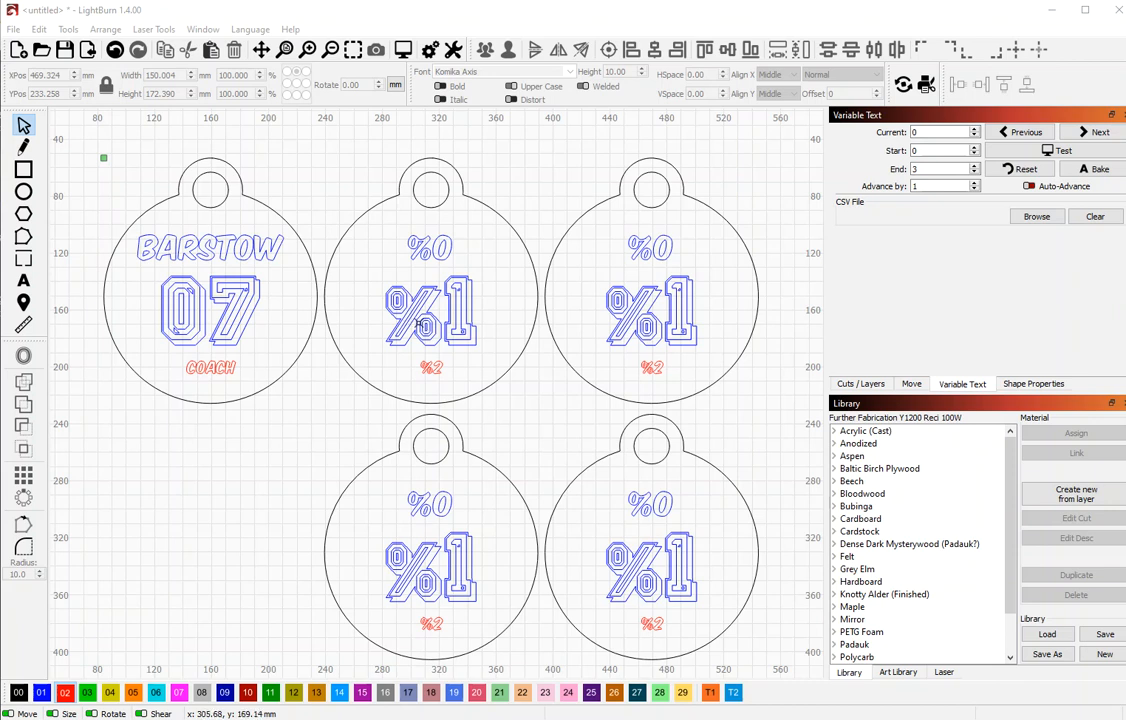
{"action": "mouse_move", "coordinate": [416, 218]}
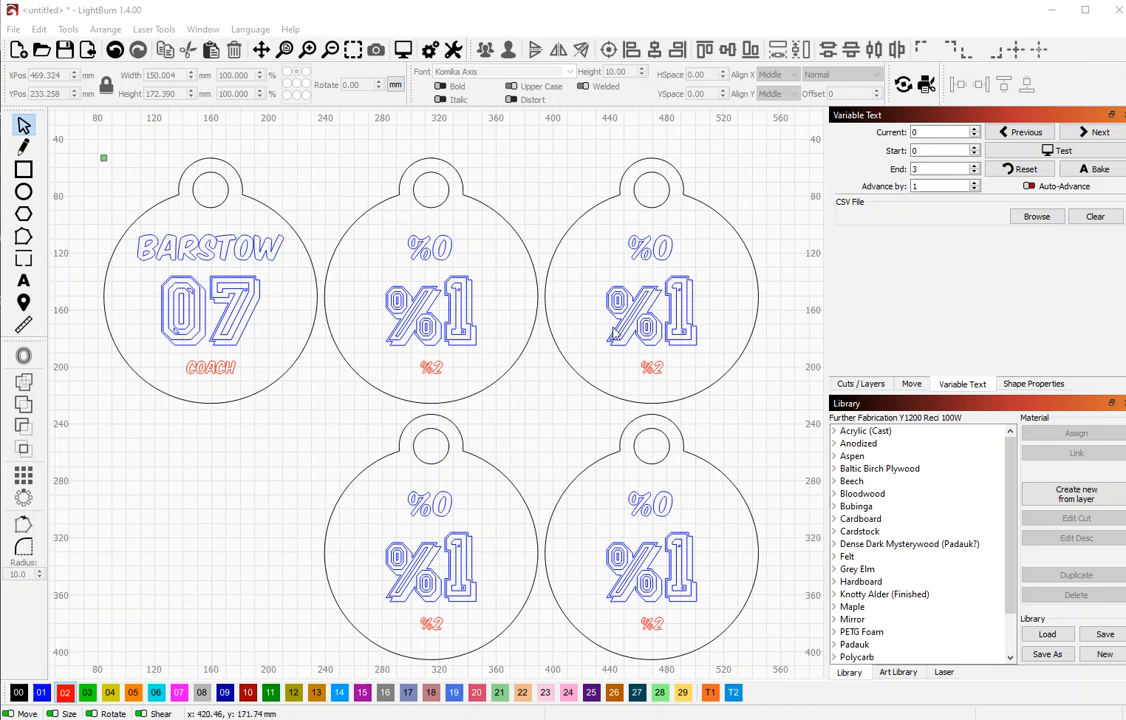
{"action": "mouse_move", "coordinate": [324, 190]}
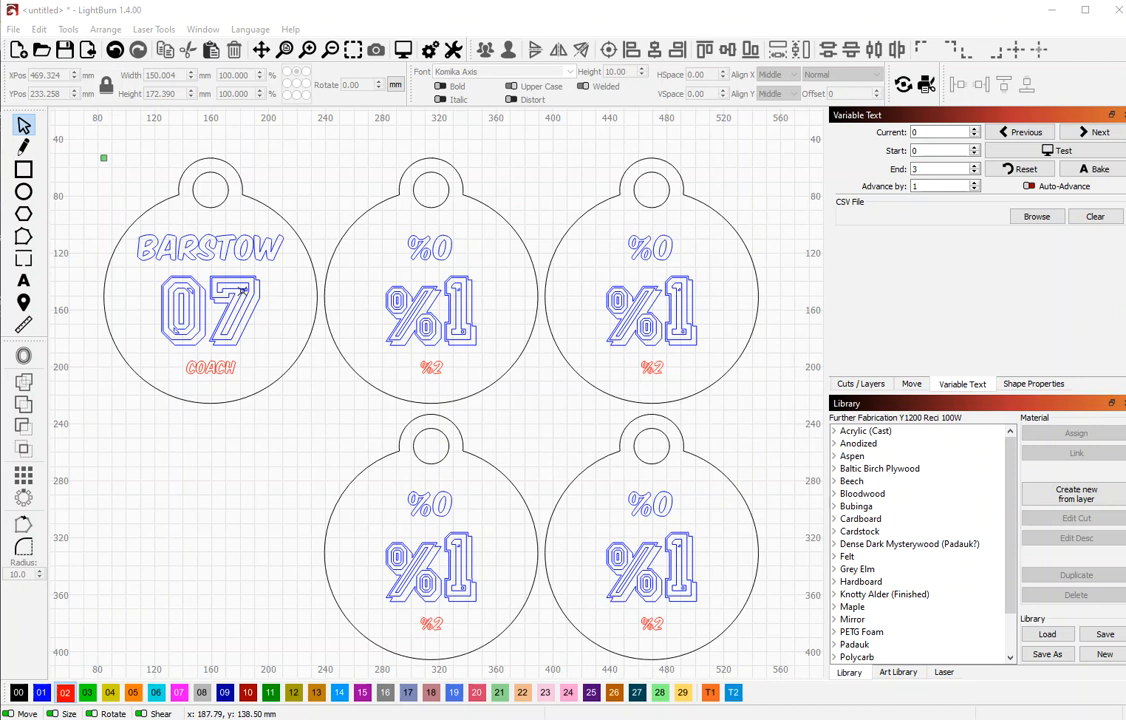
{"action": "mouse_move", "coordinate": [240, 292]}
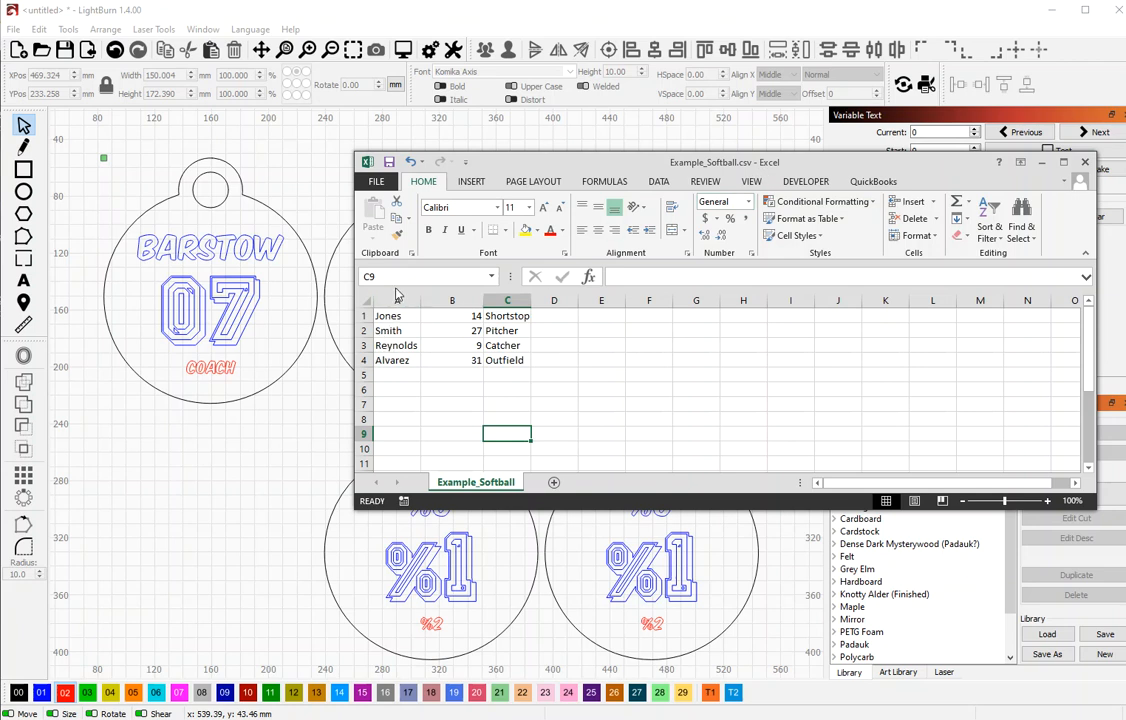
{"action": "mouse_move", "coordinate": [402, 376]}
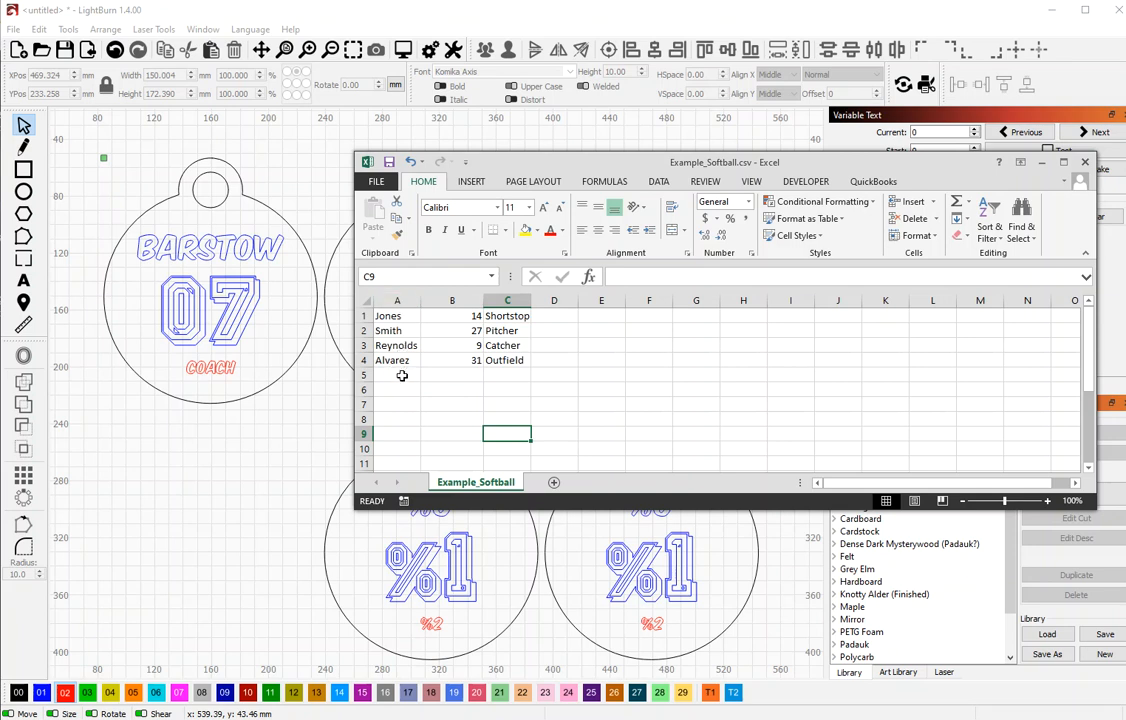
{"action": "mouse_move", "coordinate": [402, 352]}
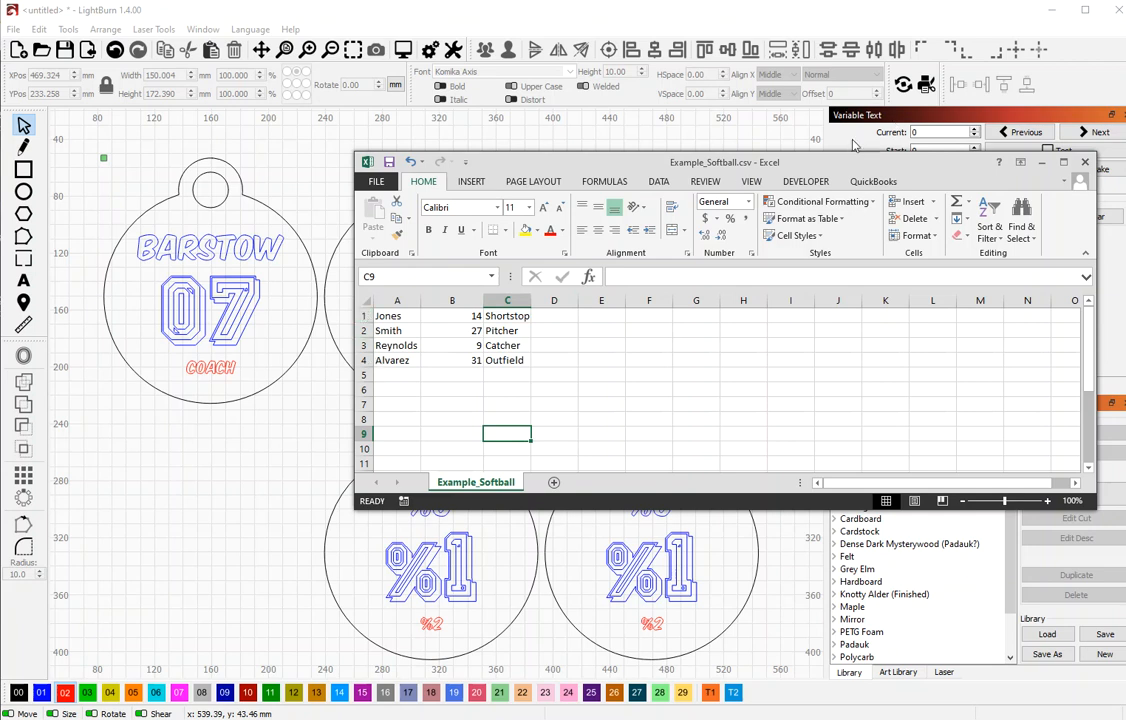
{"action": "mouse_move", "coordinate": [754, 168]}
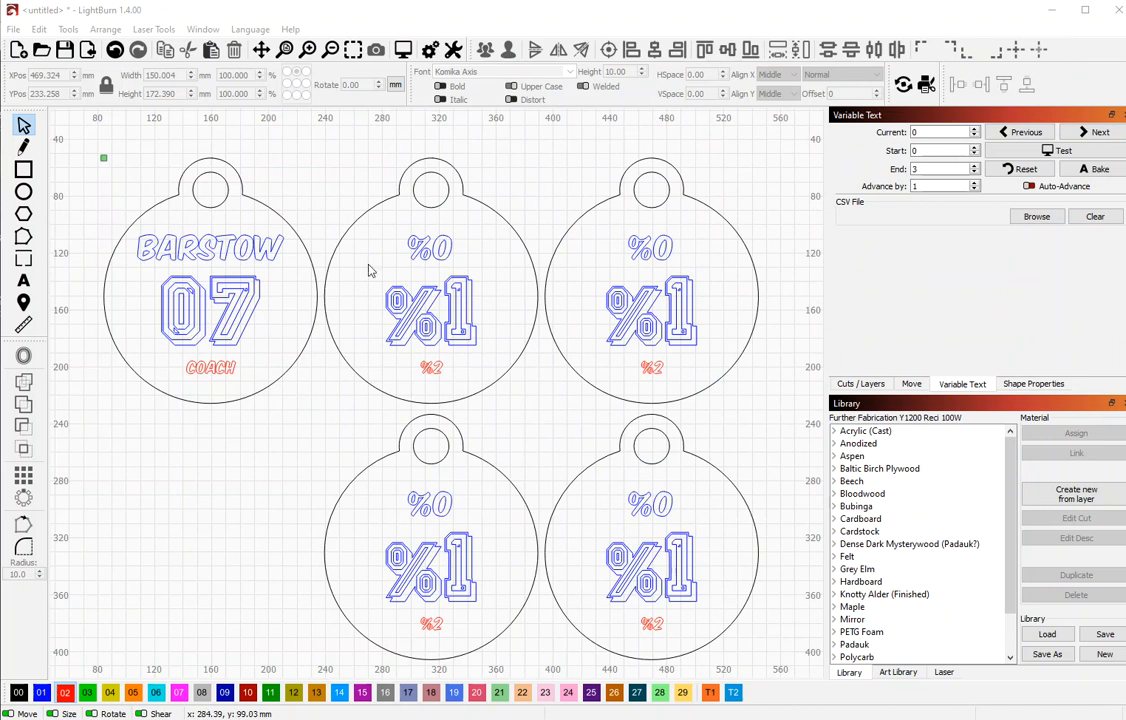
{"action": "mouse_move", "coordinate": [368, 388]}
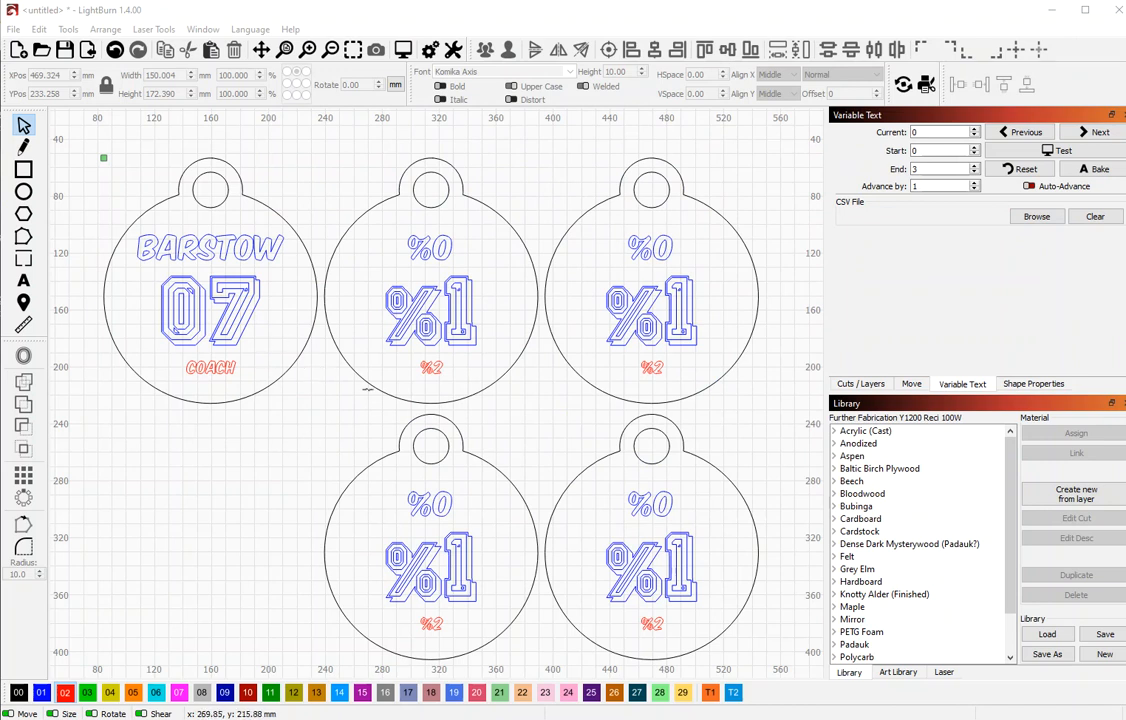
{"action": "mouse_move", "coordinate": [354, 378]}
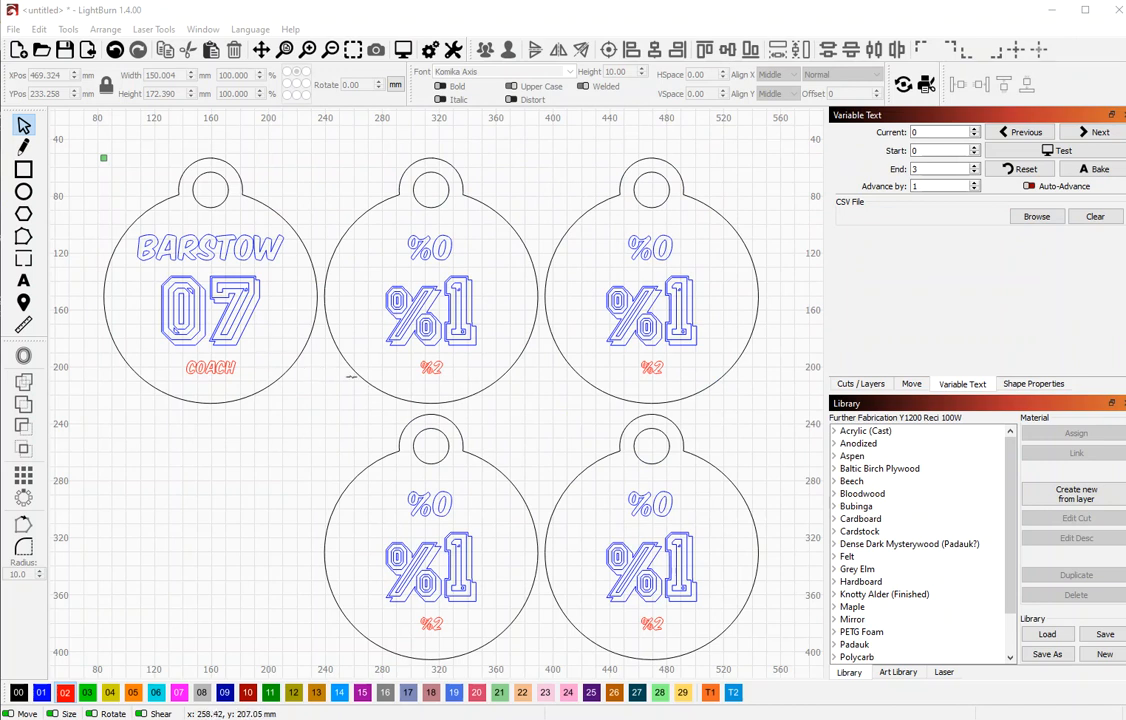
{"action": "mouse_move", "coordinate": [100, 210]}
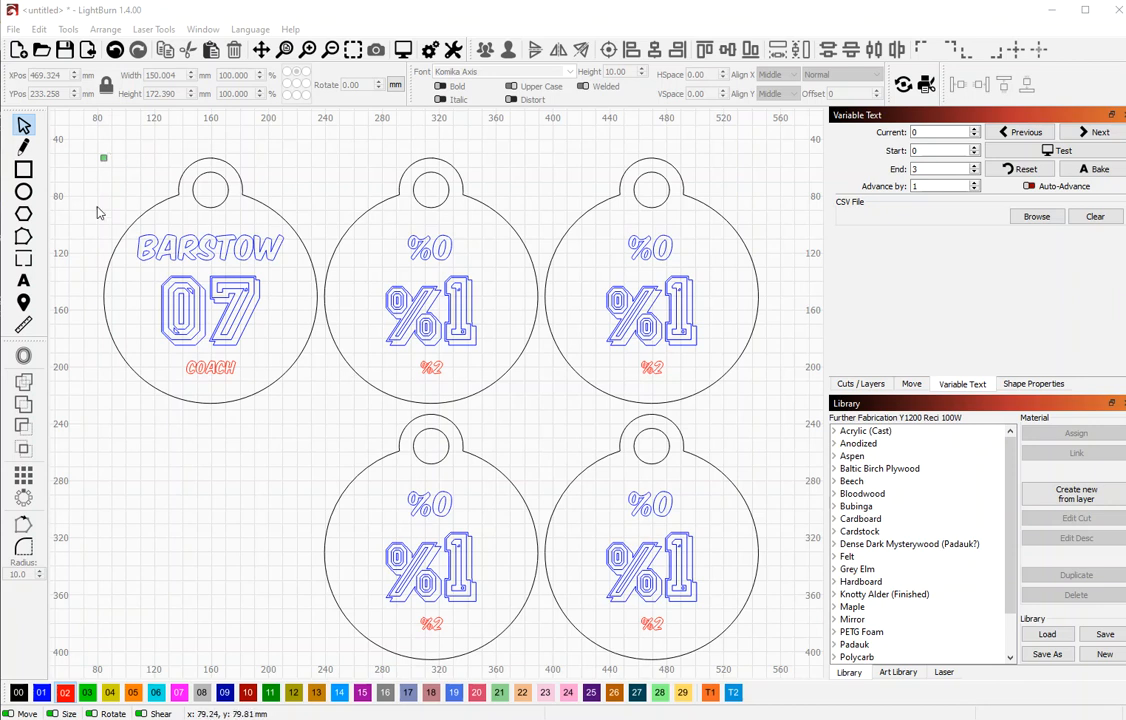
{"action": "mouse_move", "coordinate": [146, 194]}
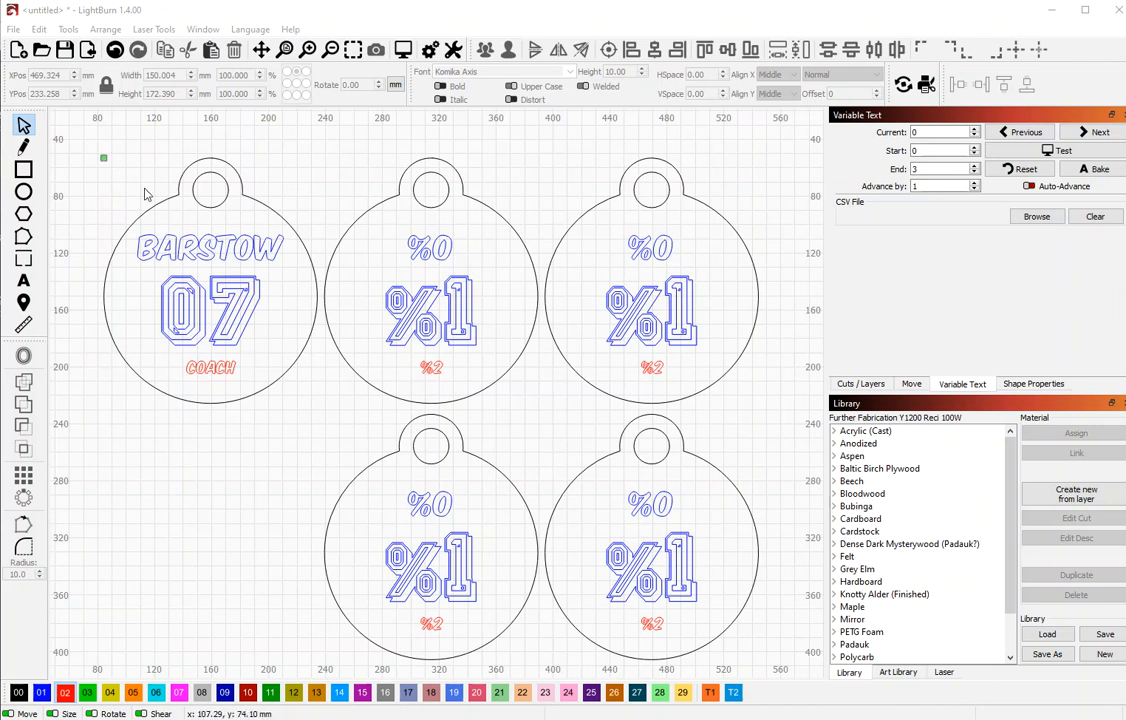
{"action": "mouse_move", "coordinate": [184, 430]}
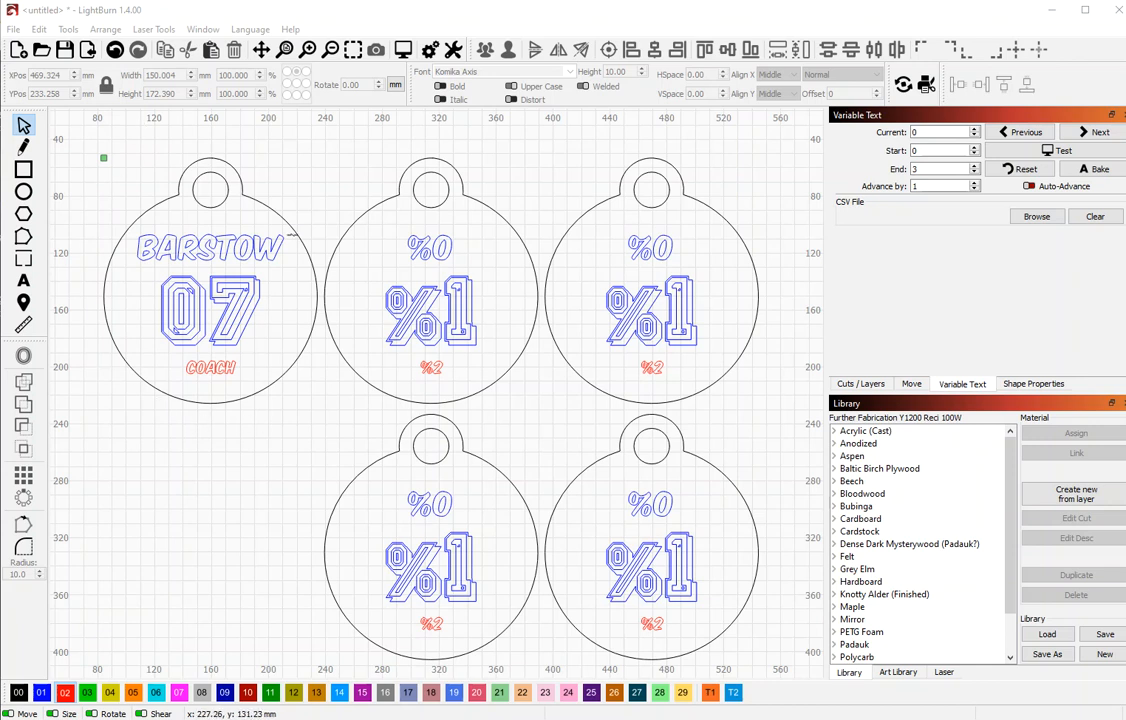
{"action": "mouse_move", "coordinate": [216, 340]}
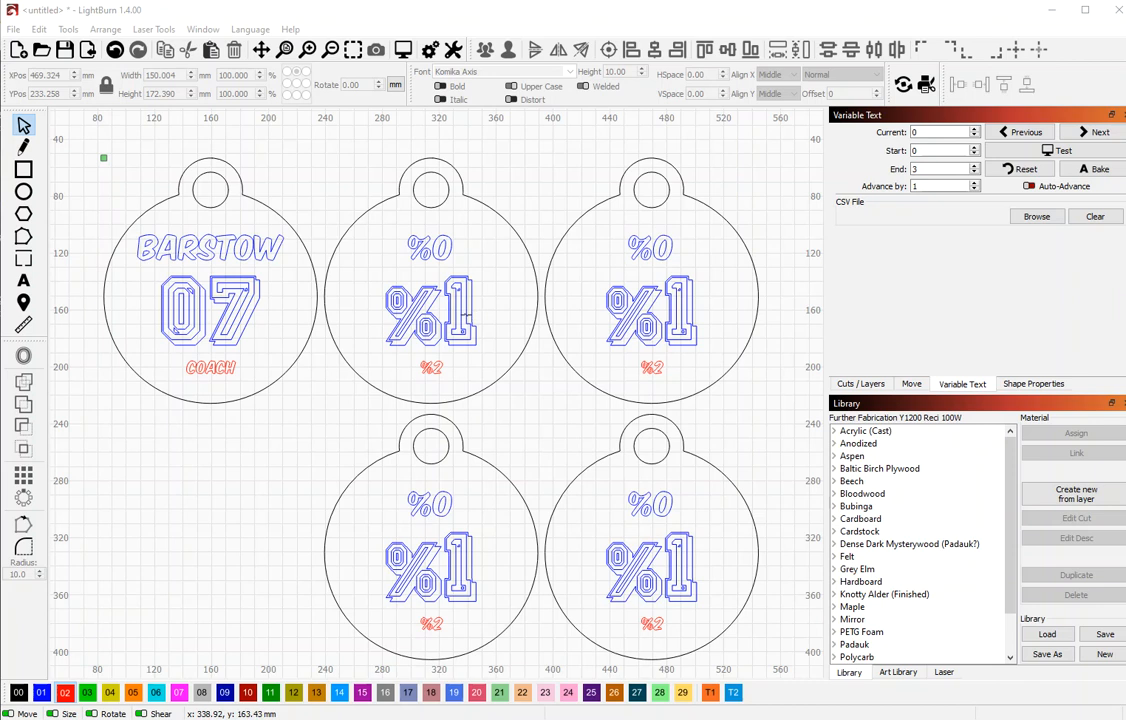
{"action": "mouse_move", "coordinate": [454, 332]}
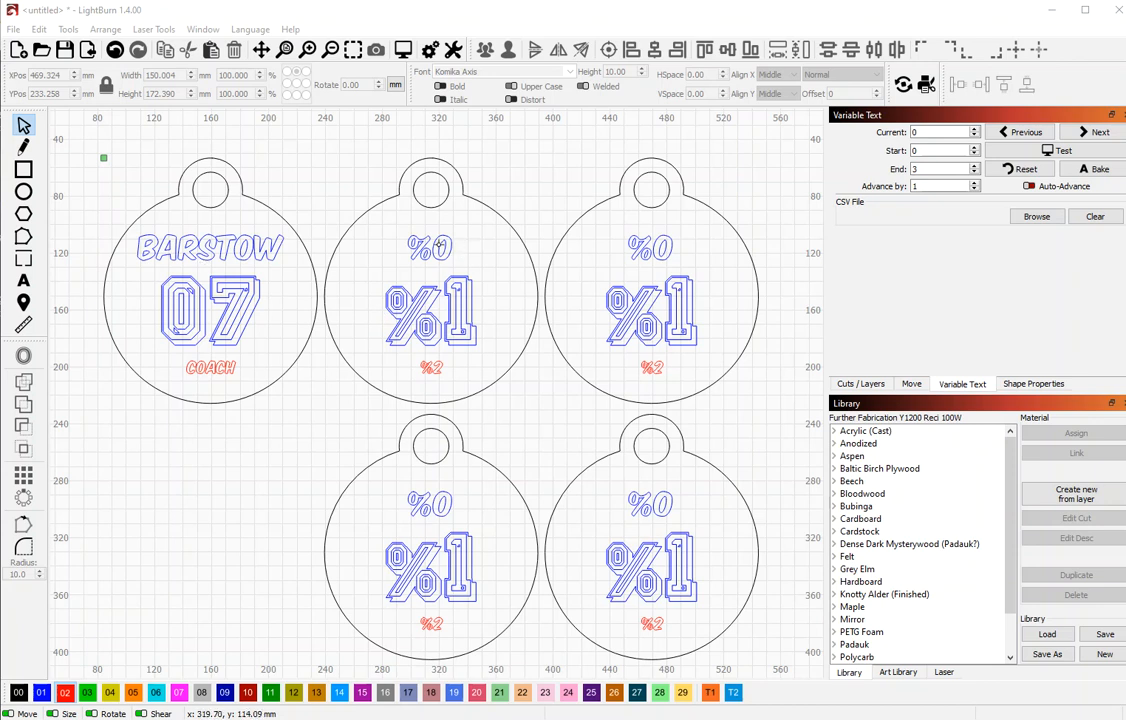
{"action": "mouse_move", "coordinate": [436, 244]}
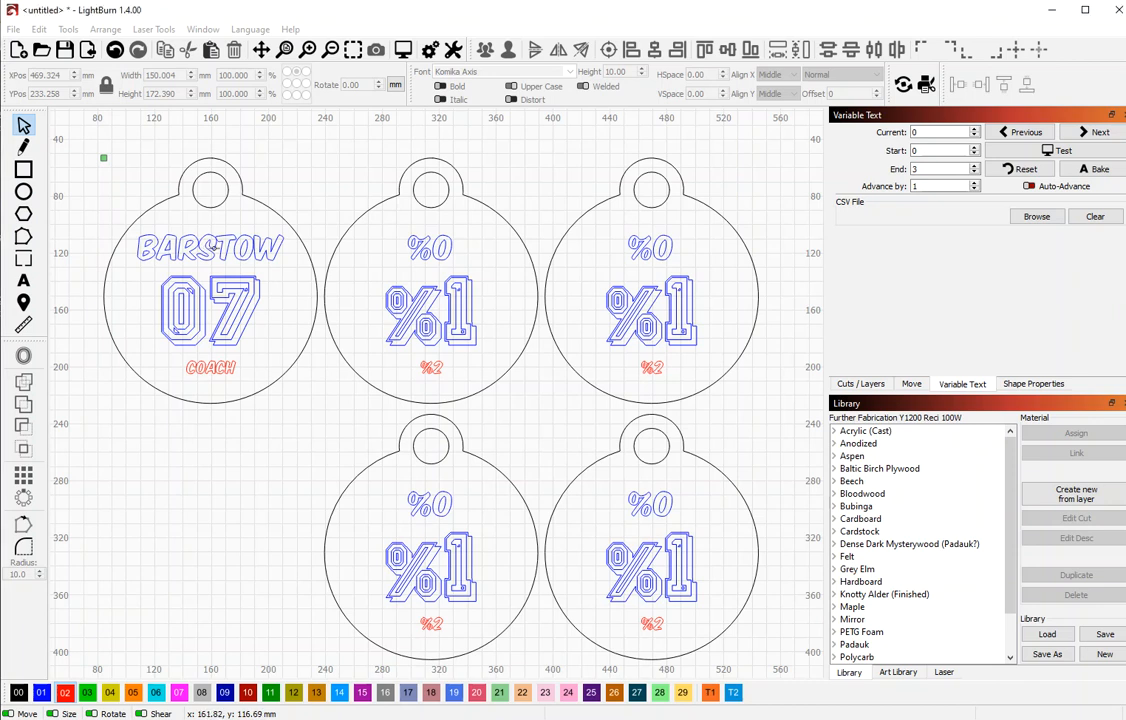
- Set the second tag's %0 name placeholder to the Merge/CSV variable text type
{"action": "left_click", "coordinate": [210, 248]}
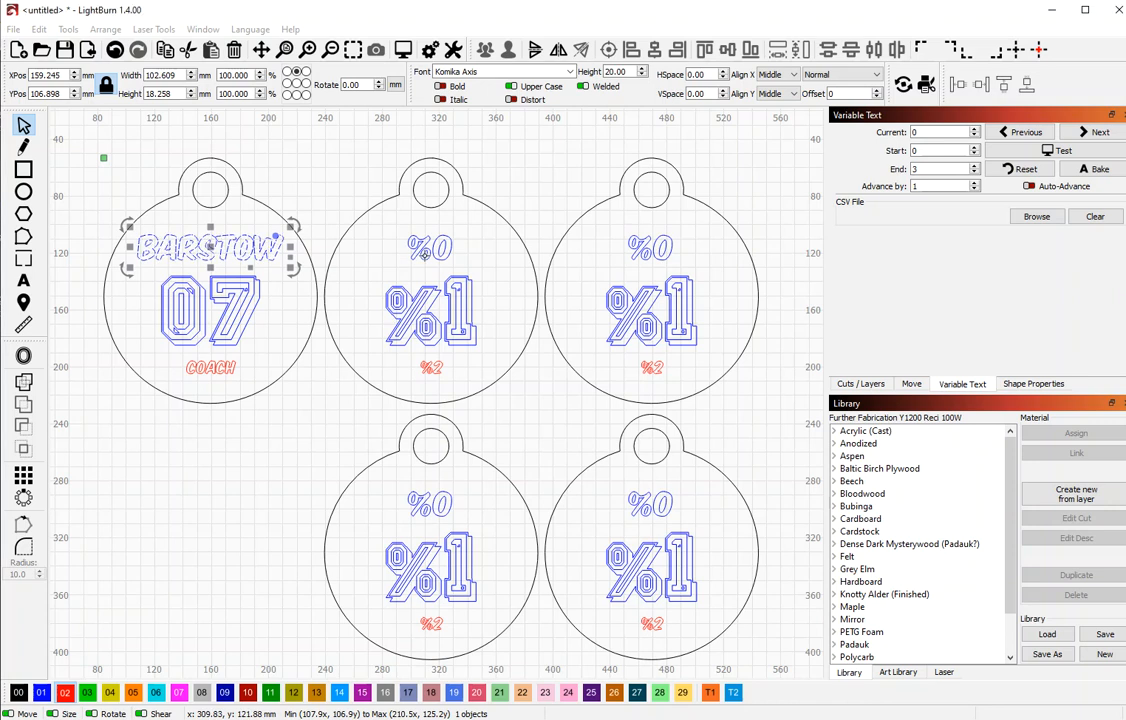
{"action": "left_click", "coordinate": [430, 248]}
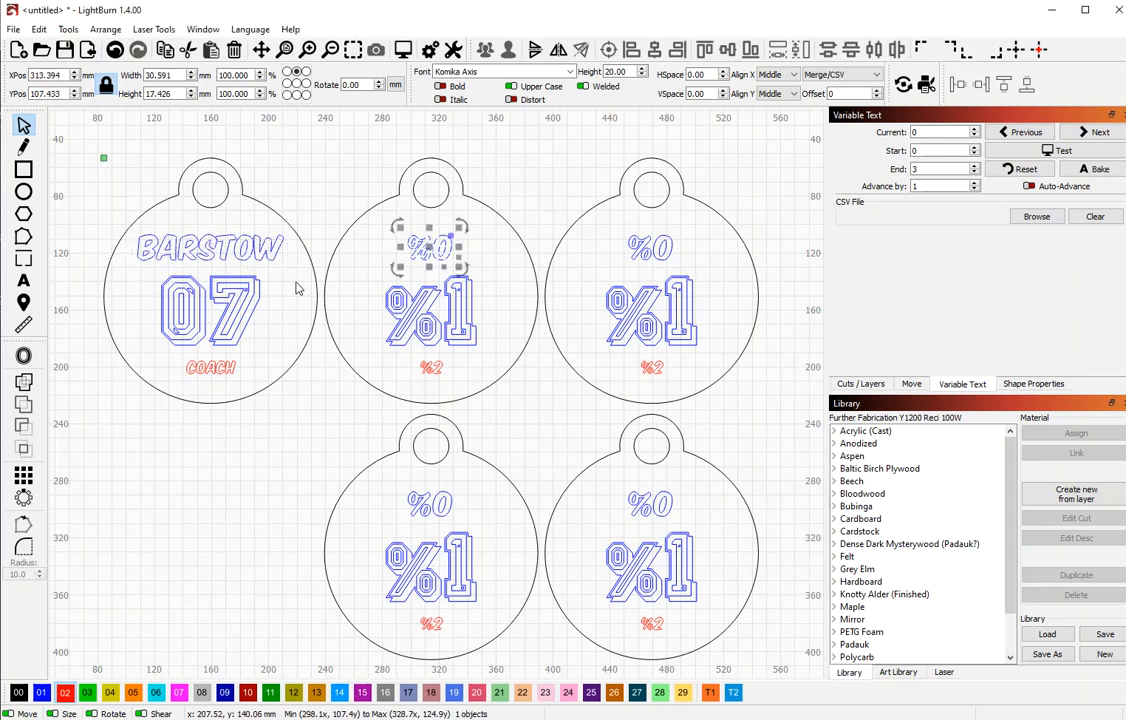
{"action": "mouse_move", "coordinate": [398, 248]}
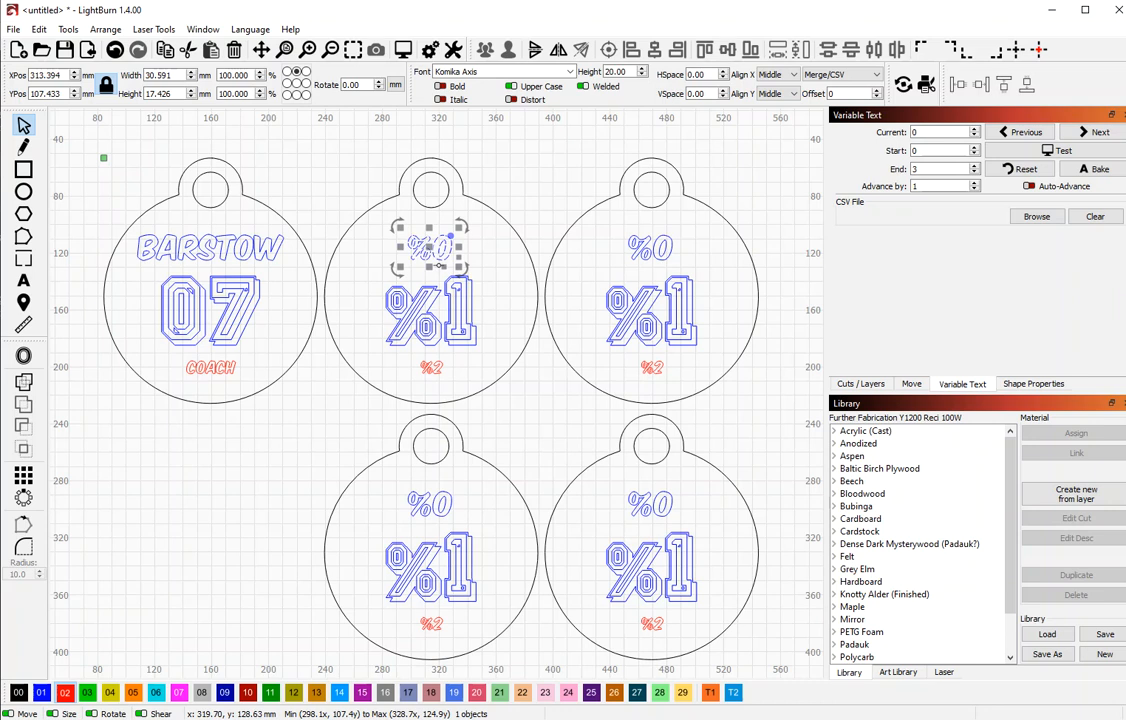
{"action": "mouse_move", "coordinate": [428, 360]}
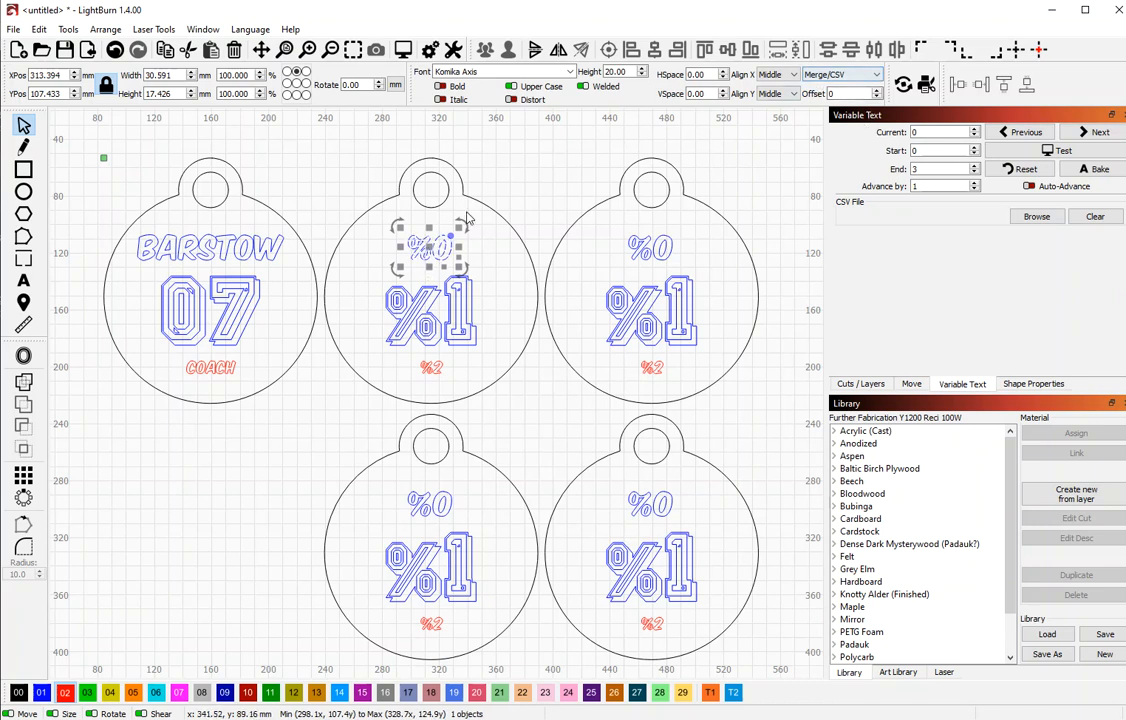
{"action": "mouse_move", "coordinate": [844, 76]}
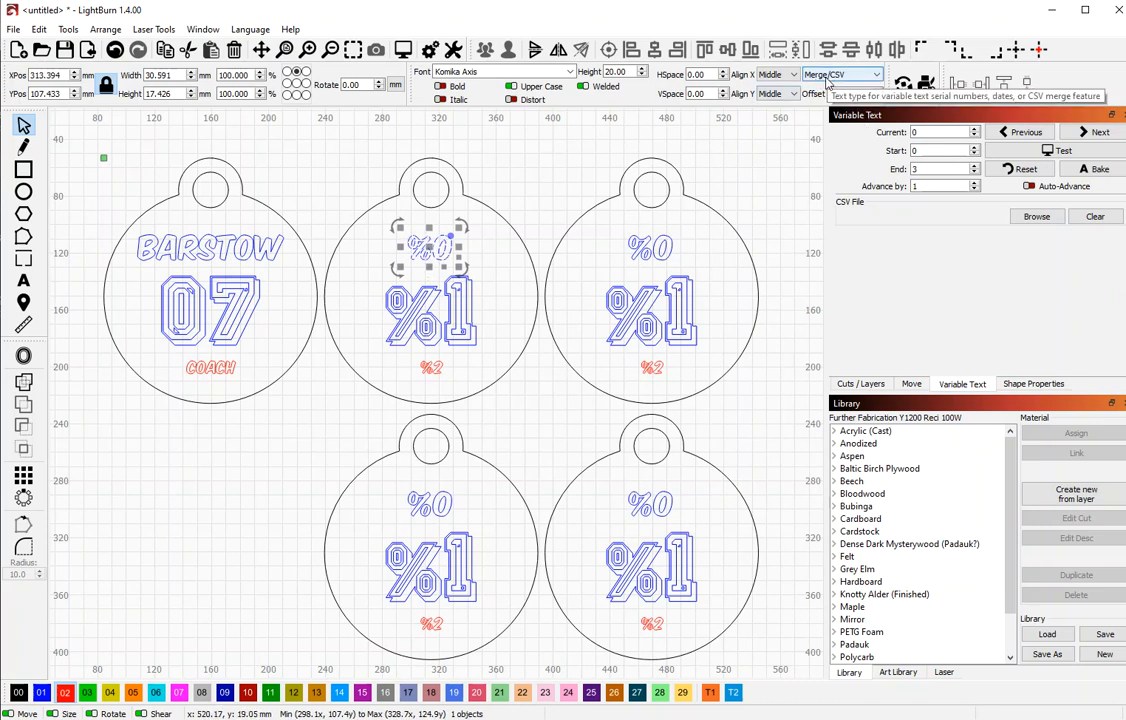
{"action": "mouse_move", "coordinate": [832, 90]}
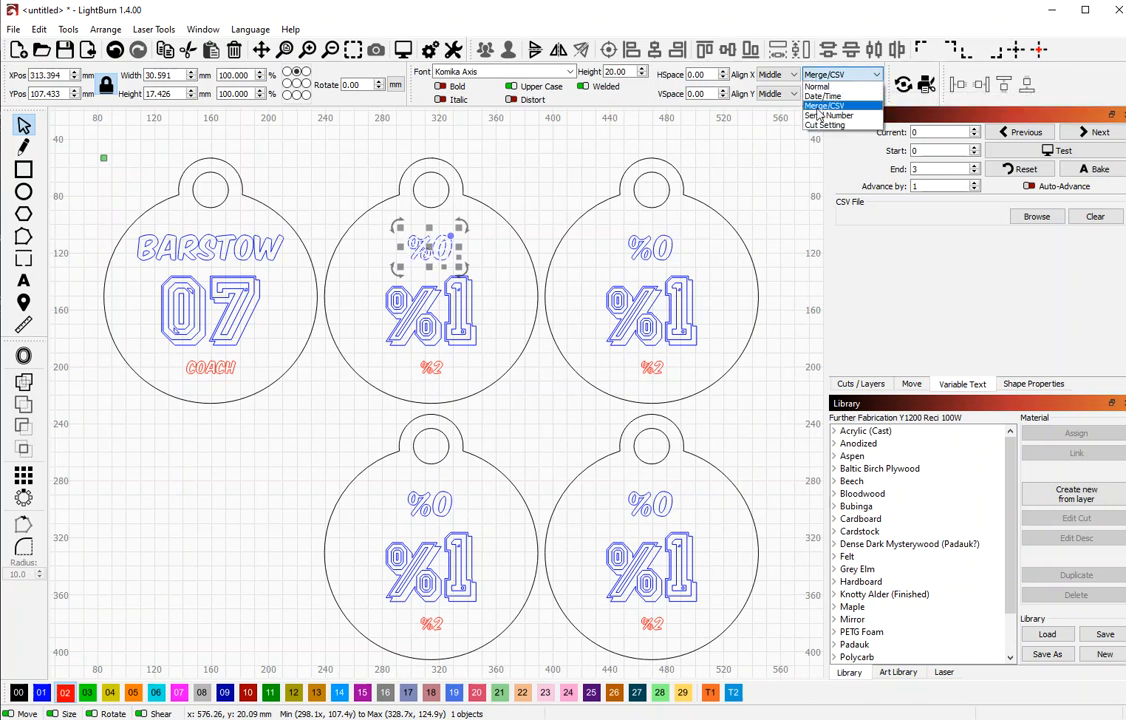
{"action": "left_click", "coordinate": [824, 104]}
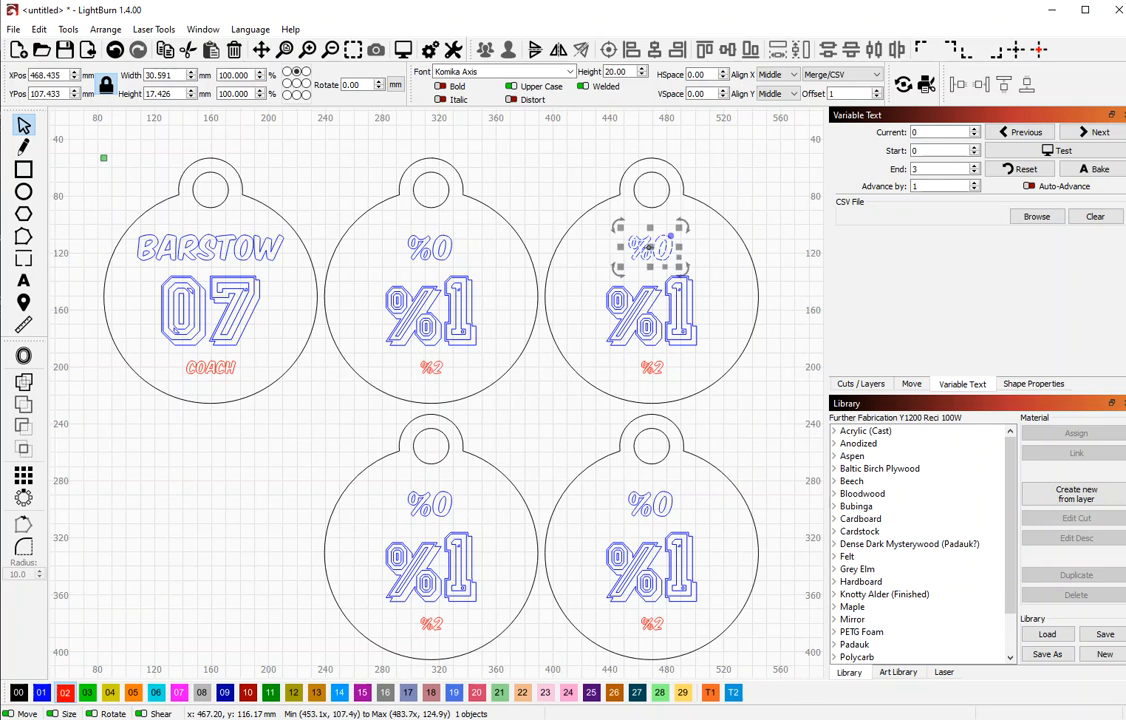
{"action": "left_click", "coordinate": [500, 72]}
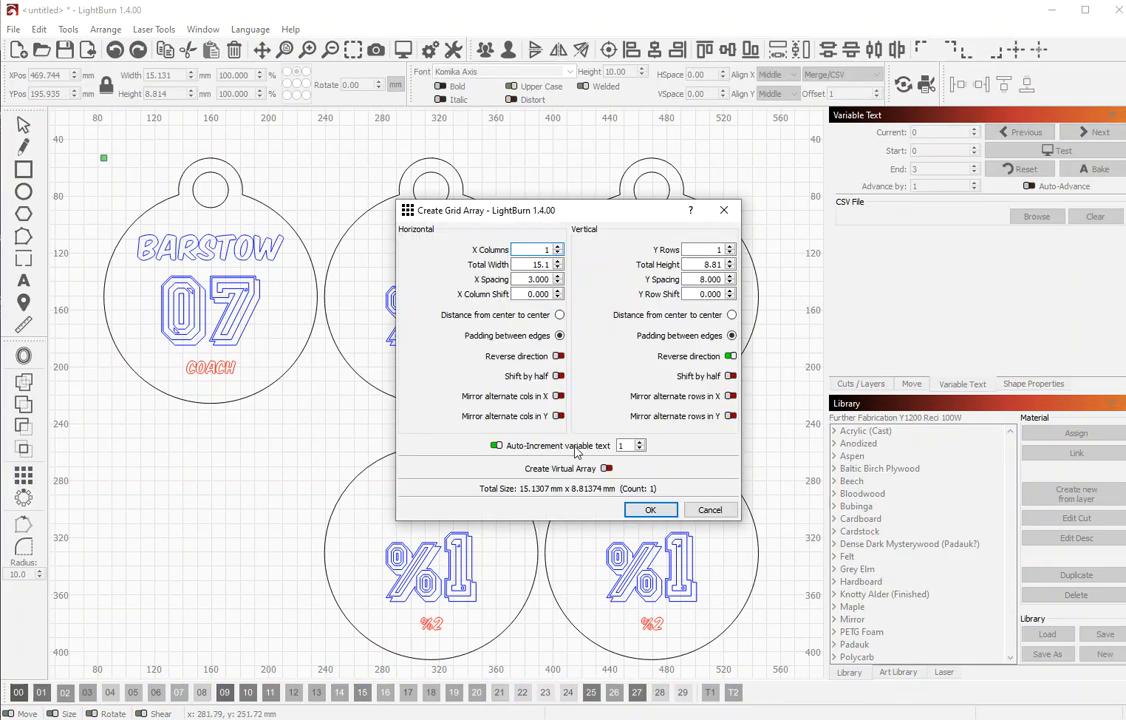
{"action": "left_click", "coordinate": [544, 248]}
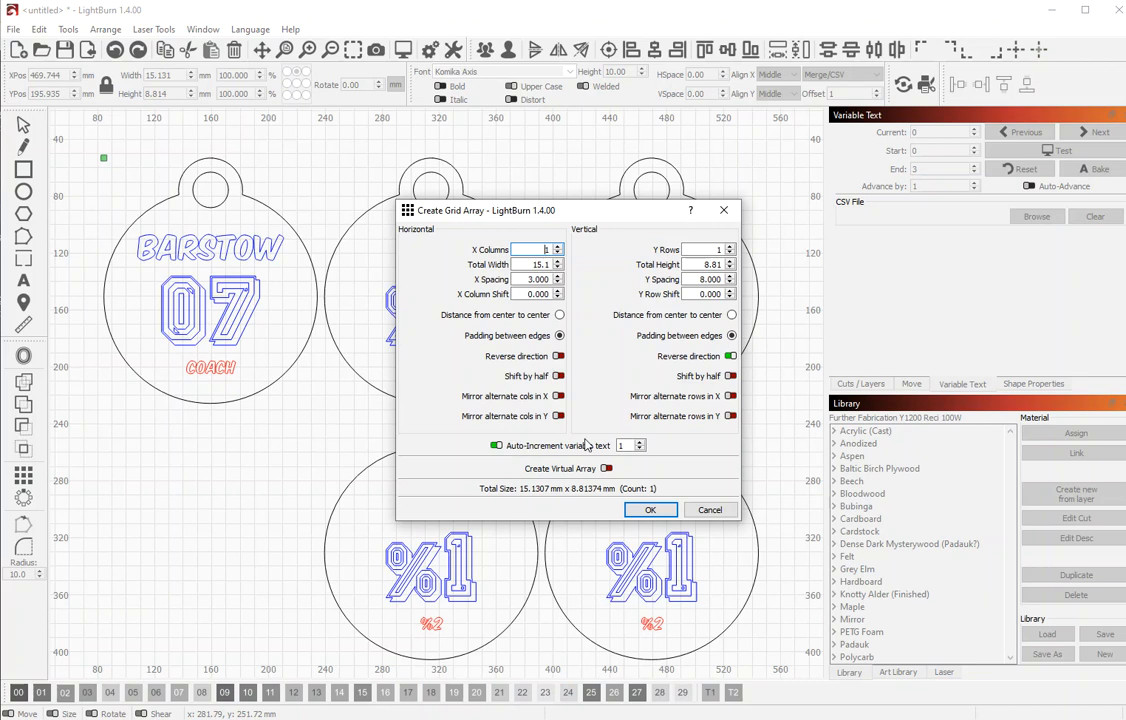
{"action": "left_click", "coordinate": [650, 510]}
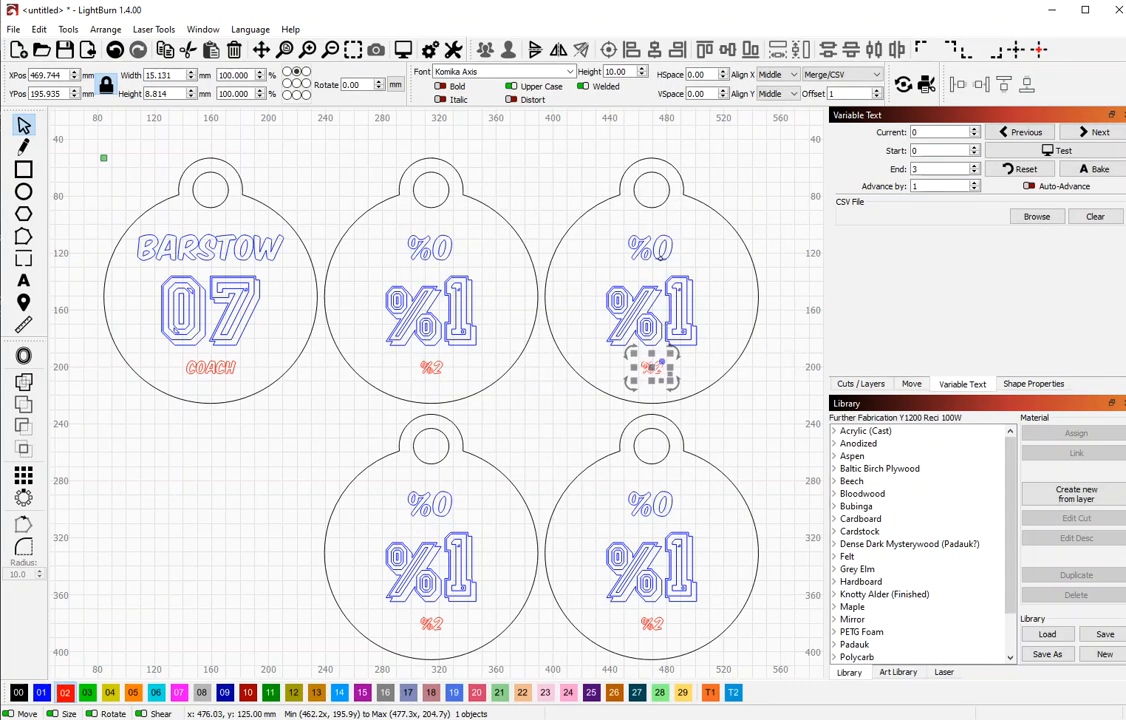
{"action": "left_click", "coordinate": [500, 72]}
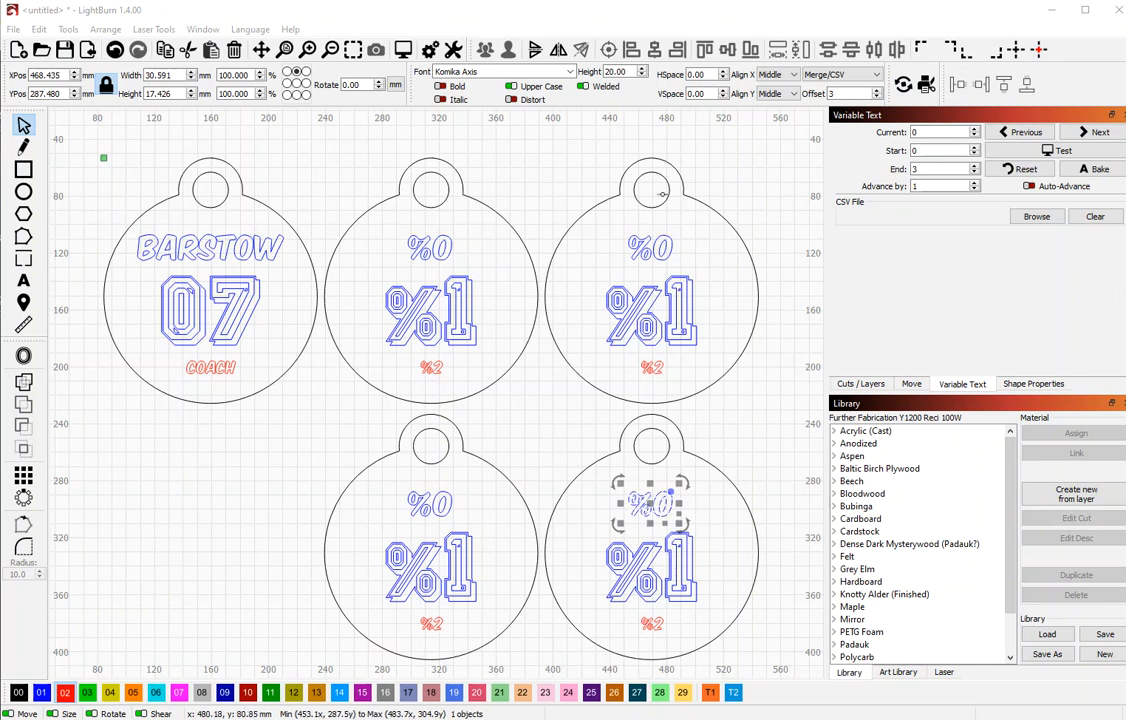
{"action": "mouse_move", "coordinate": [548, 414]}
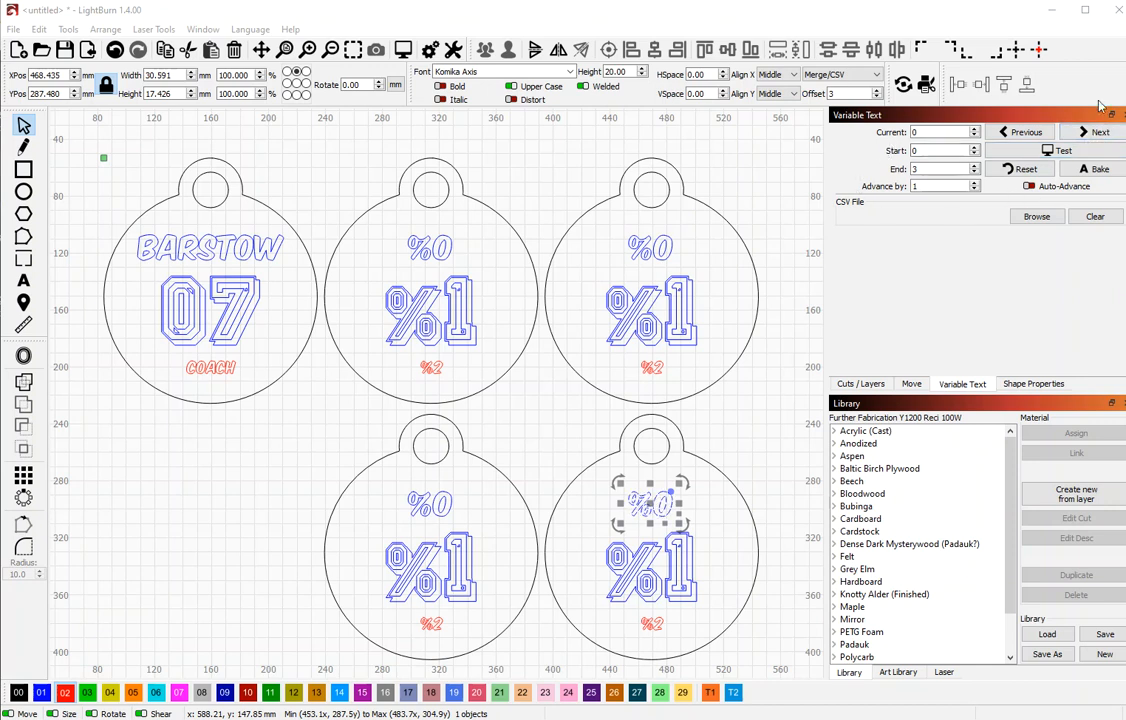
{"action": "mouse_move", "coordinate": [622, 370]}
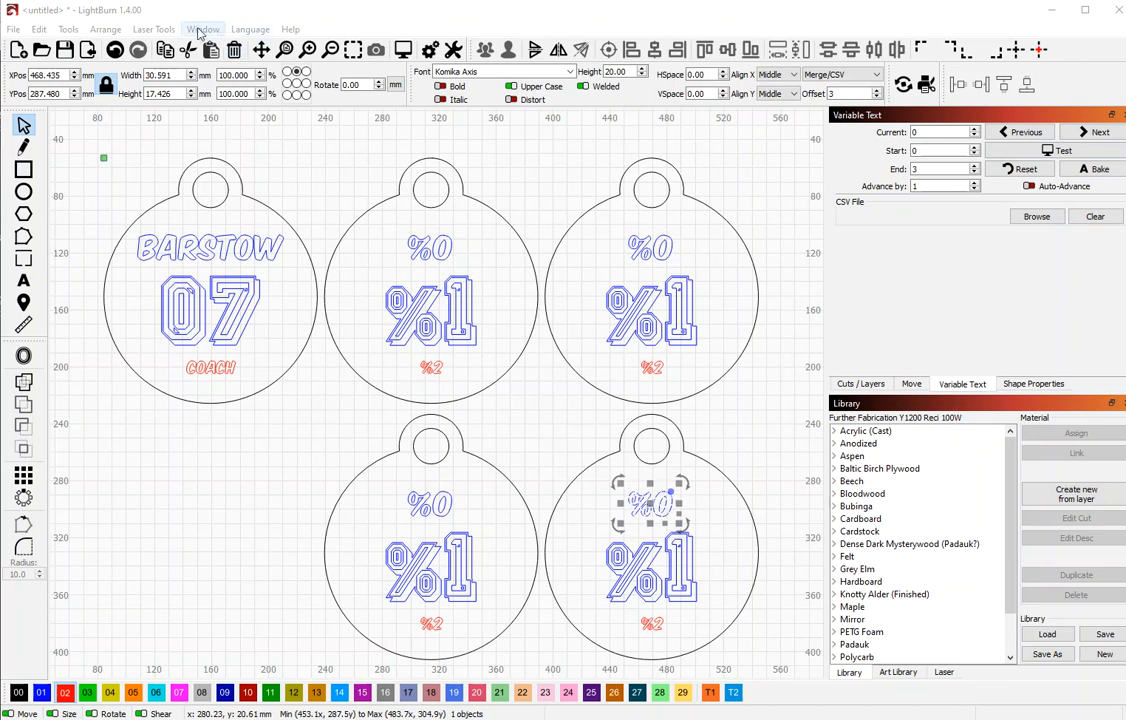
{"action": "left_click", "coordinate": [204, 28]}
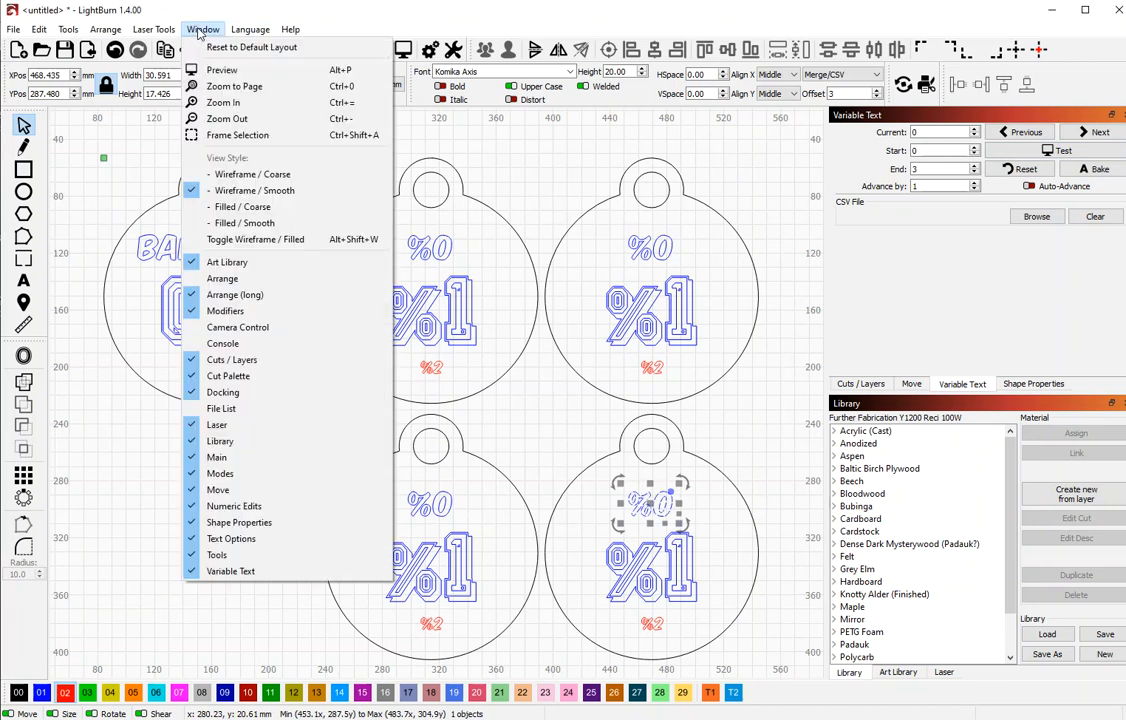
{"action": "mouse_move", "coordinate": [224, 468]}
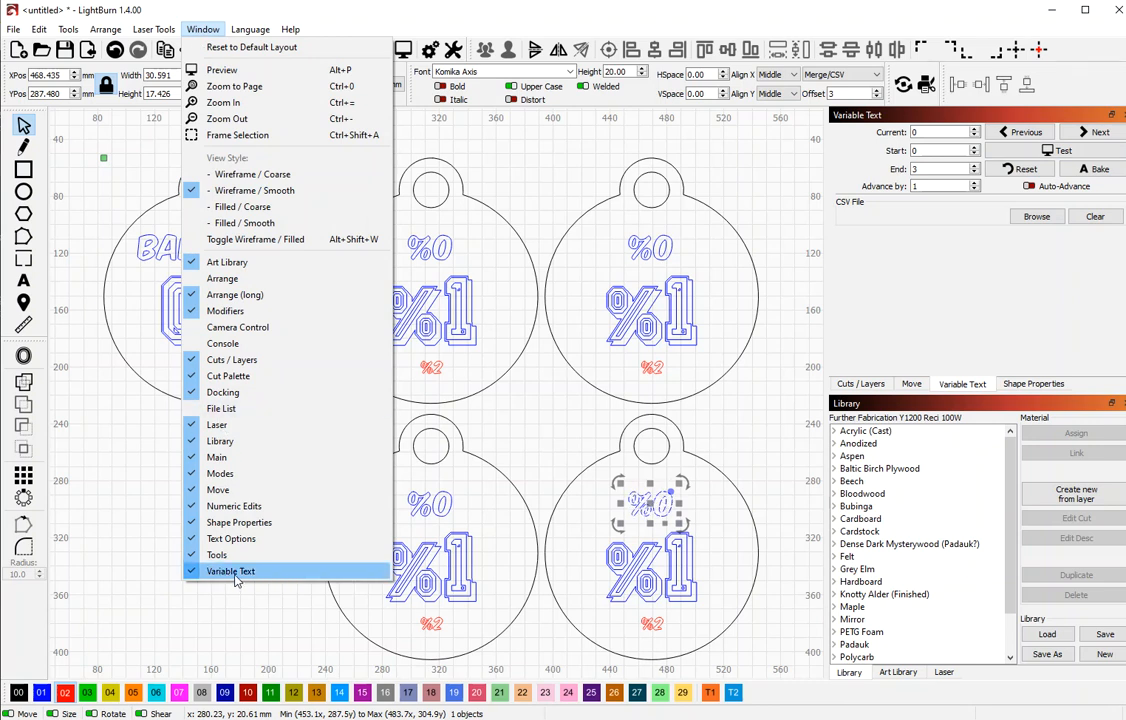
{"action": "left_click", "coordinate": [230, 572]}
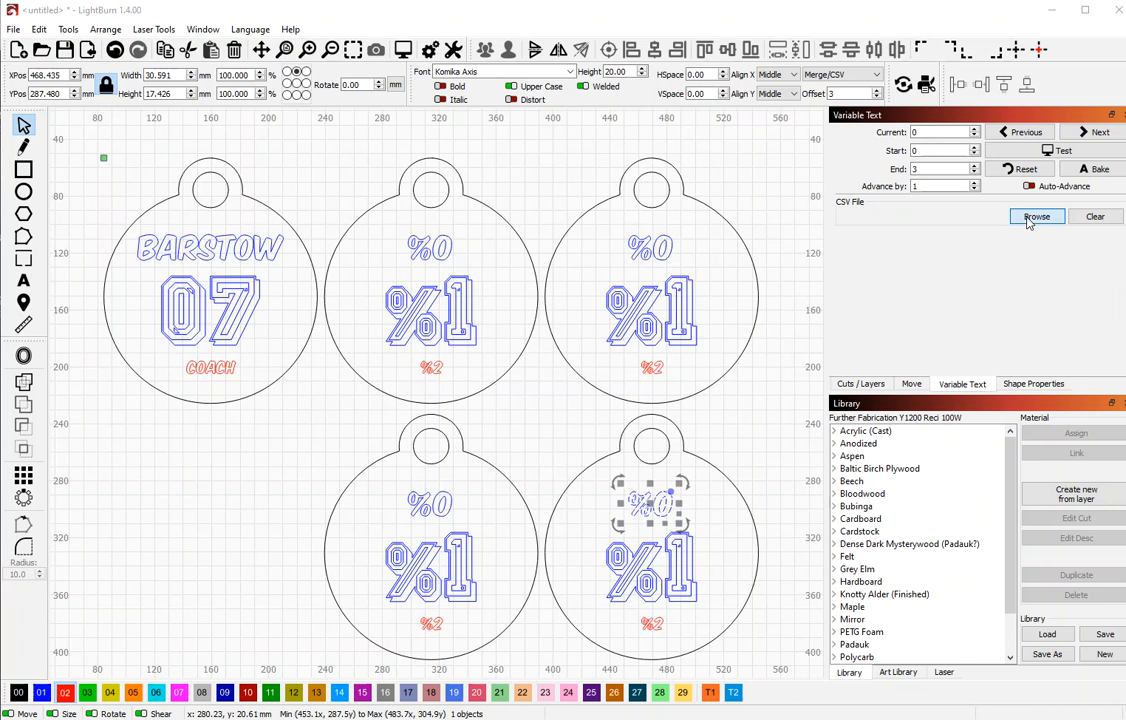
- Browse to Example_Softball.csv and load it as the variable text data source
{"action": "left_click", "coordinate": [1036, 216]}
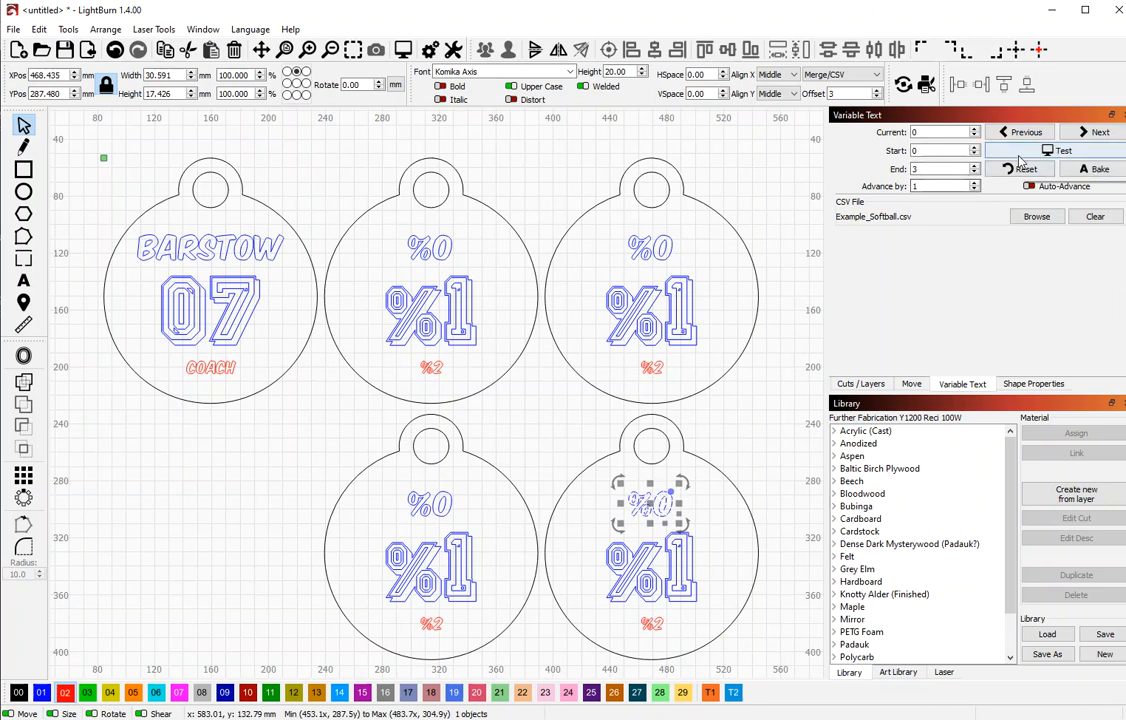
{"action": "left_click", "coordinate": [1064, 150]}
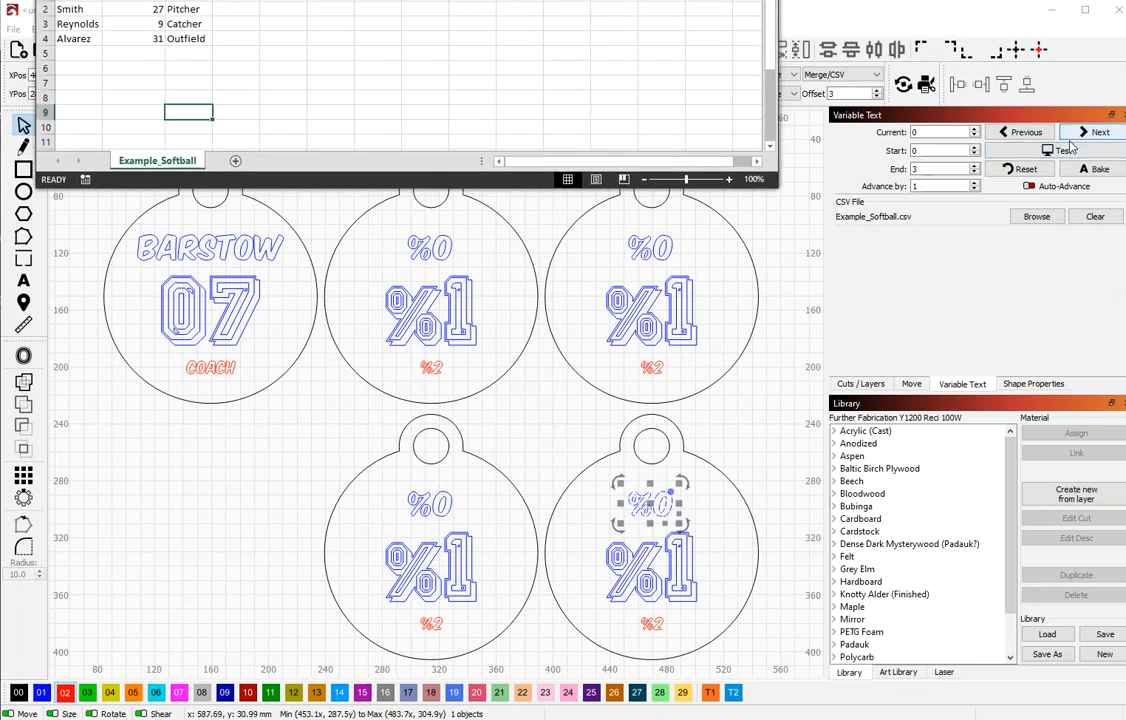
{"action": "left_click", "coordinate": [1062, 150]}
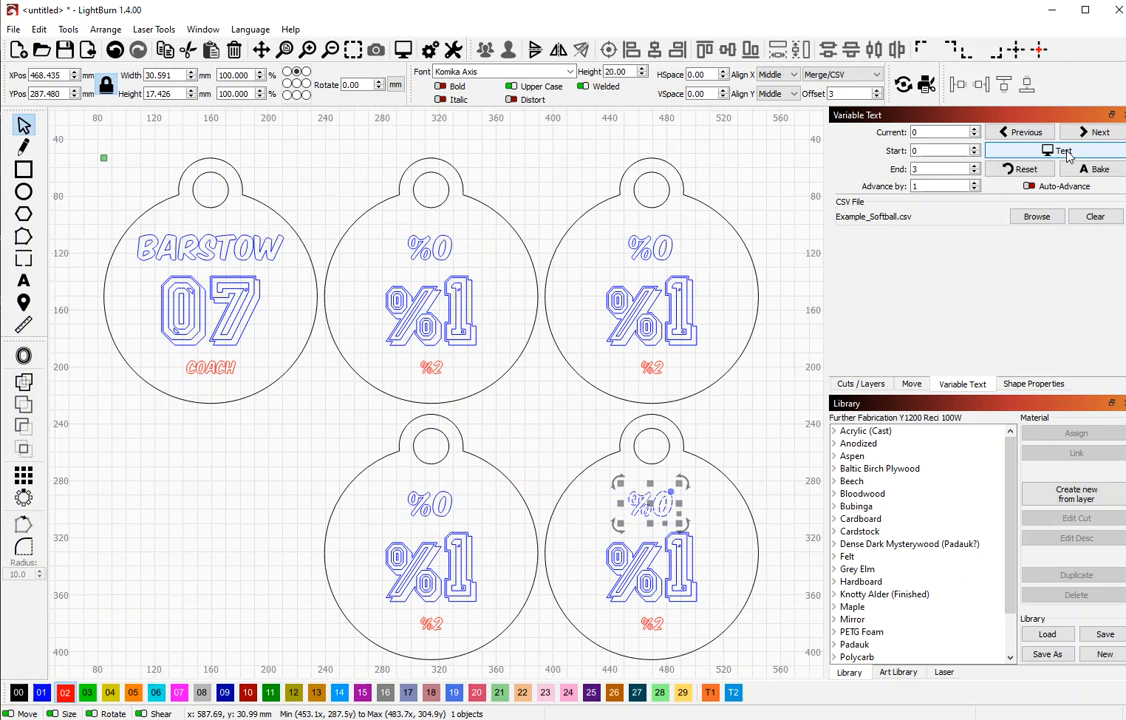
{"action": "left_click", "coordinate": [1064, 150]}
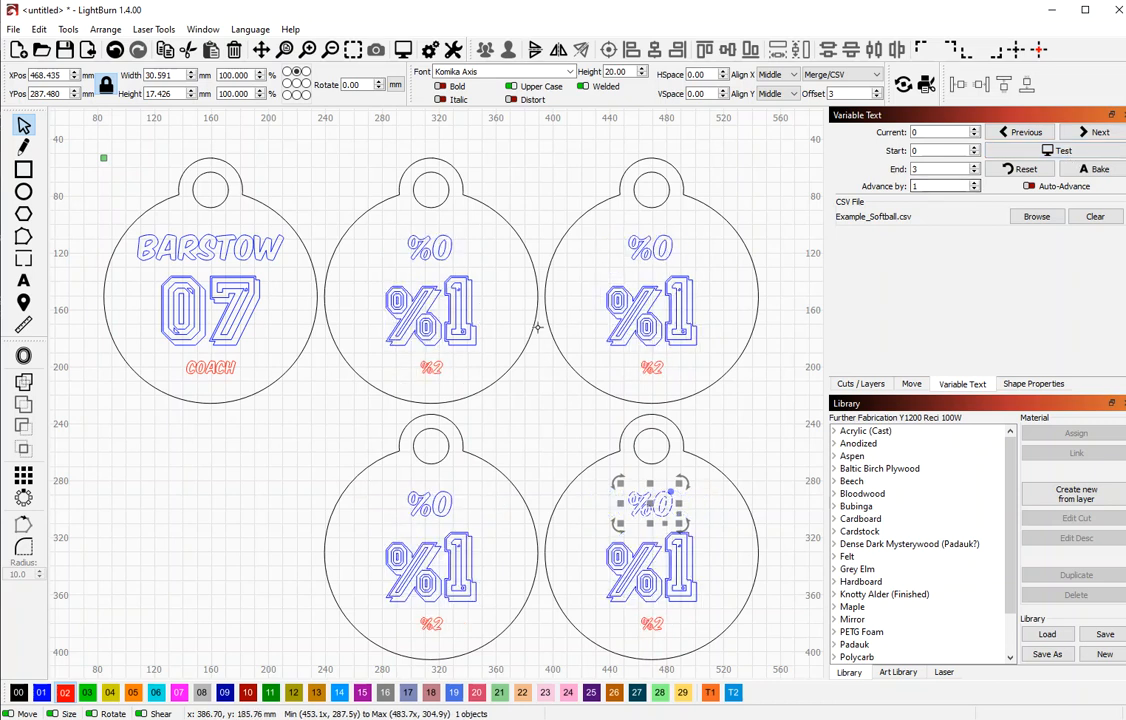
- Run Test so all five tags show the CSV player names, numbers and positions
{"action": "left_click", "coordinate": [1064, 150]}
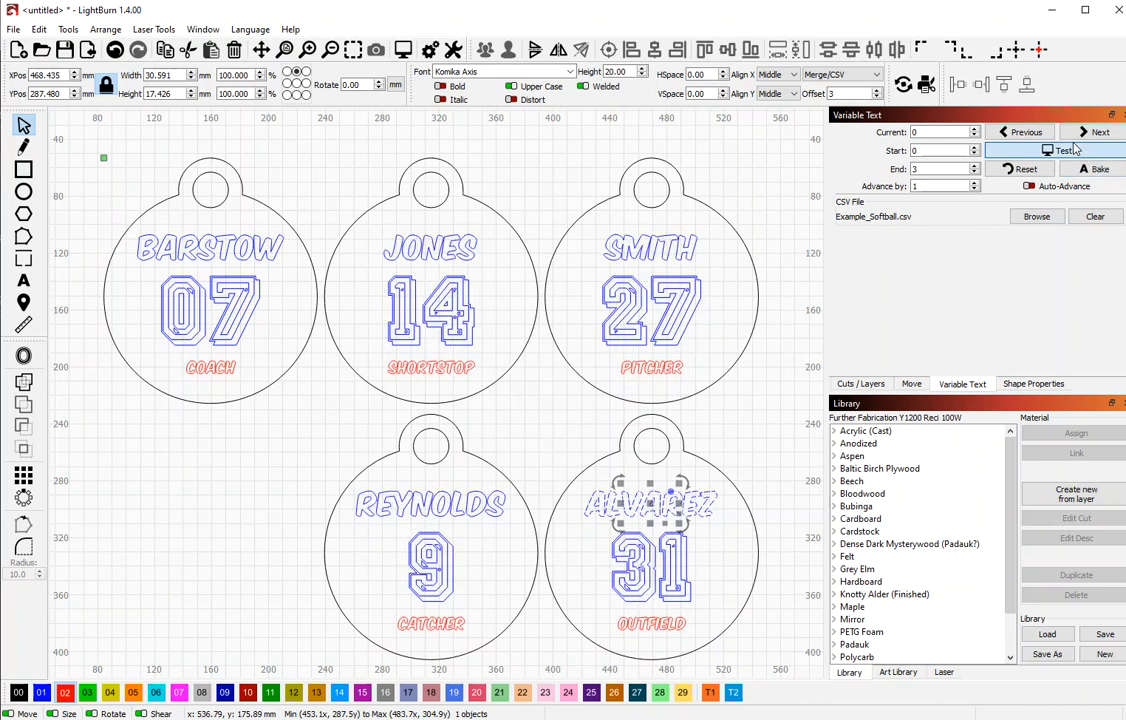
{"action": "left_click", "coordinate": [1062, 150]}
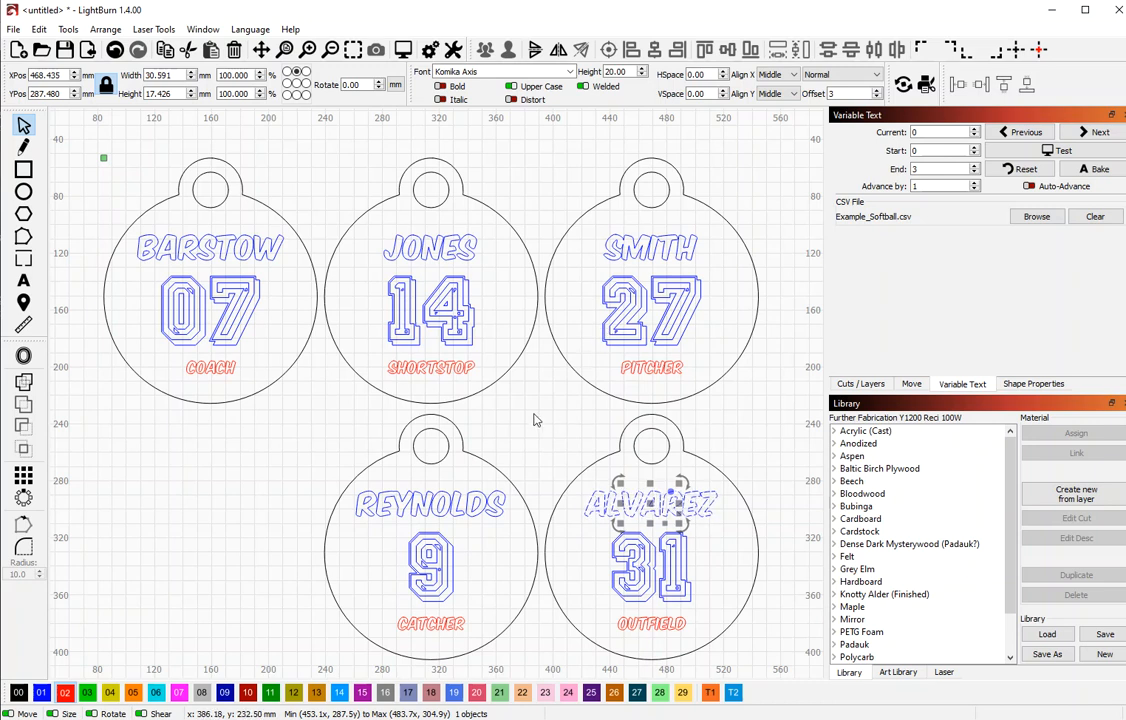
{"action": "mouse_move", "coordinate": [754, 380]}
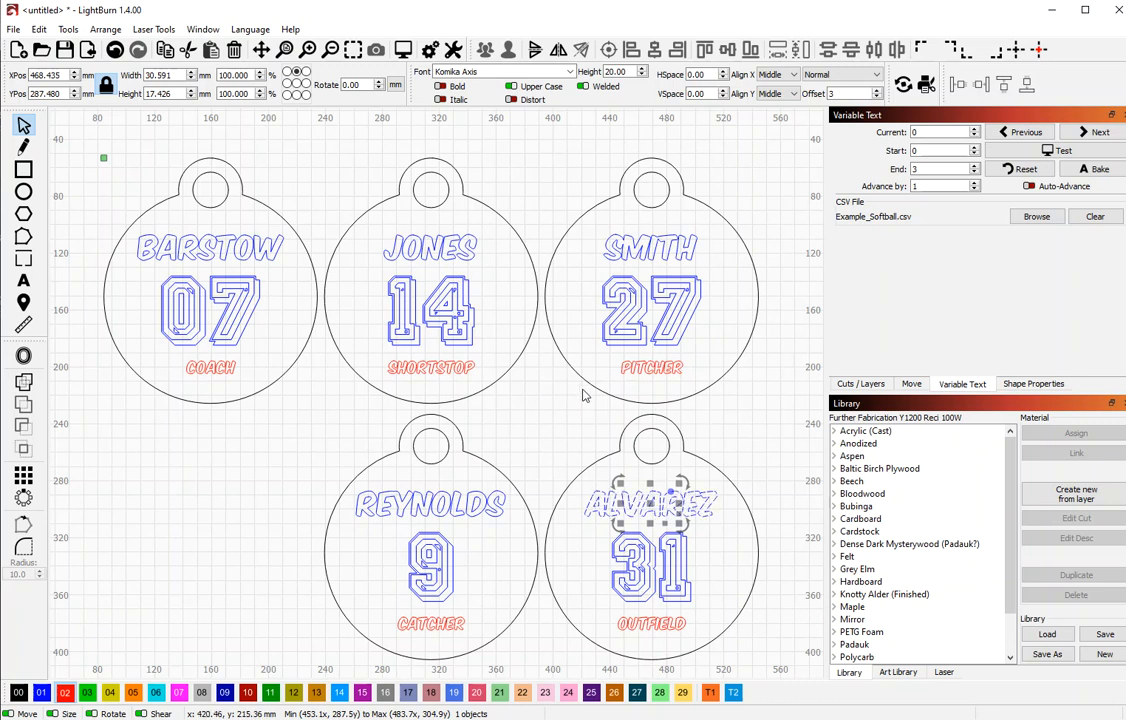
{"action": "mouse_move", "coordinate": [576, 400]}
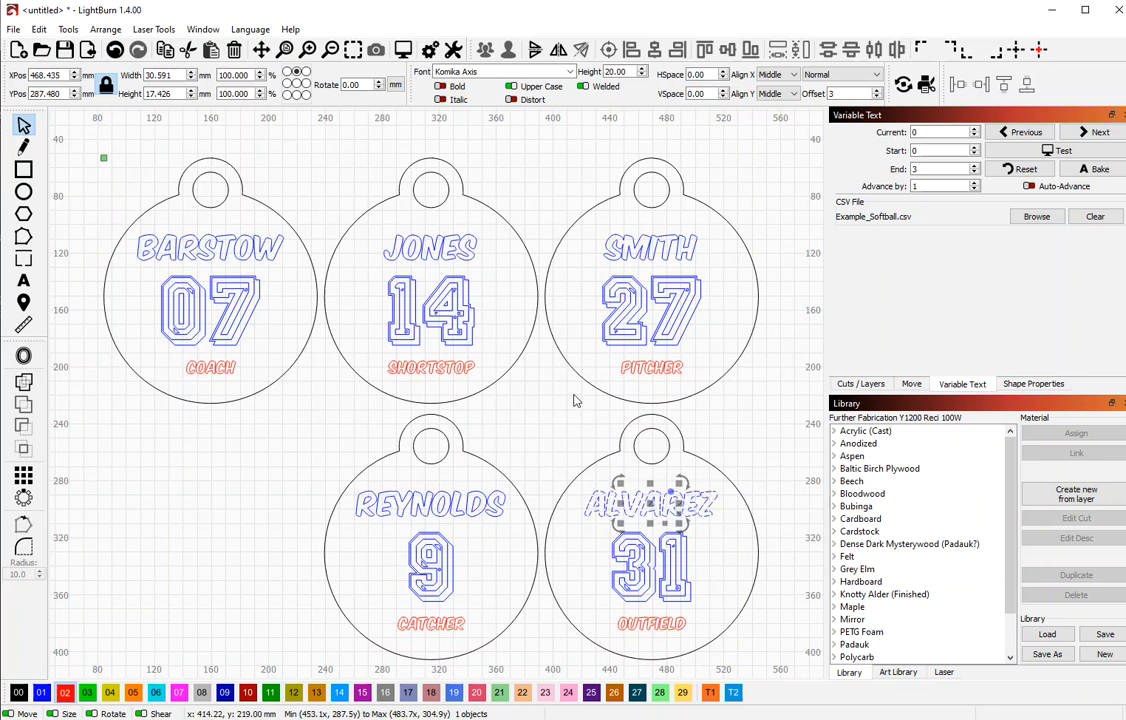